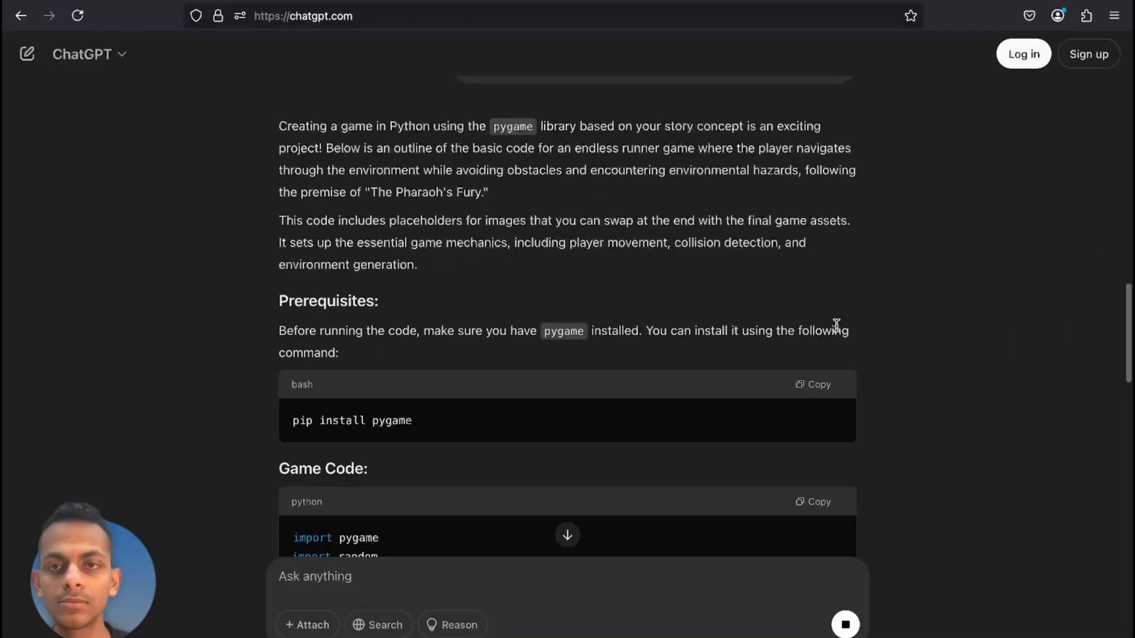
- Write a Gemini request for a 2D endless runner's backstory, theme, setting and unique twists
{"action": "scroll", "scroll_direction": "down", "scroll_amount": 3}
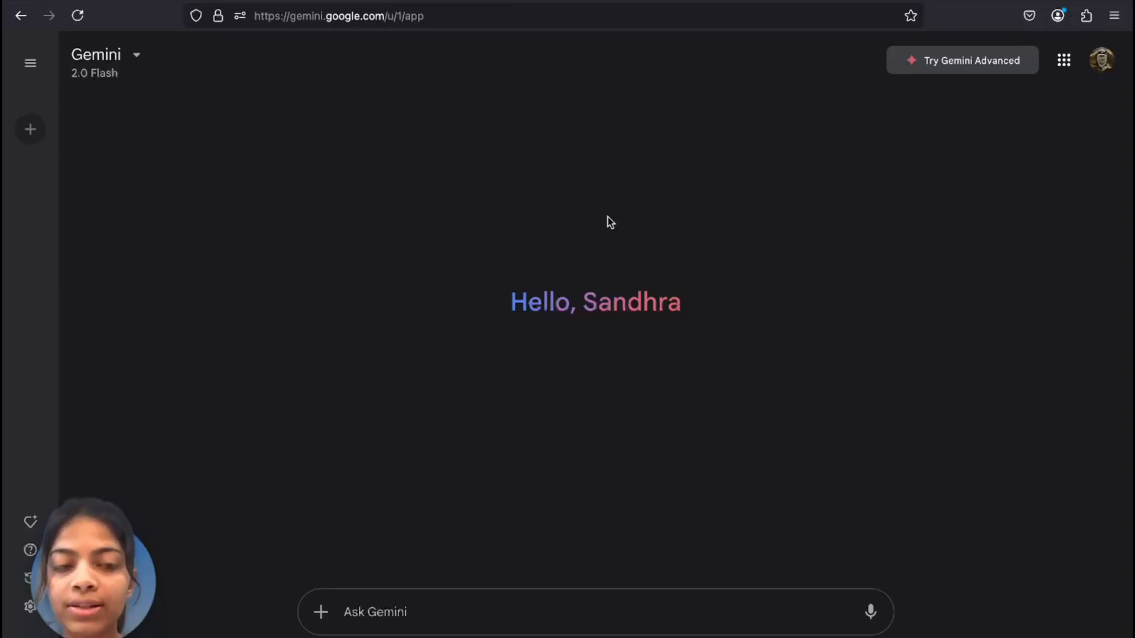
{"action": "mouse_move", "coordinate": [553, 82]}
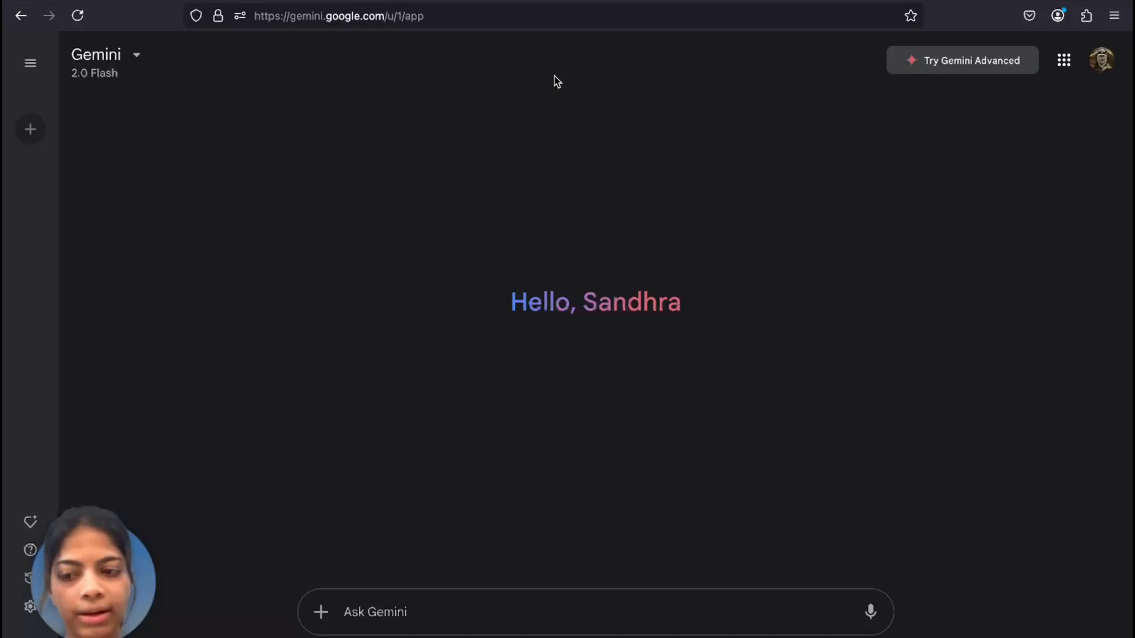
{"action": "mouse_move", "coordinate": [532, 208]}
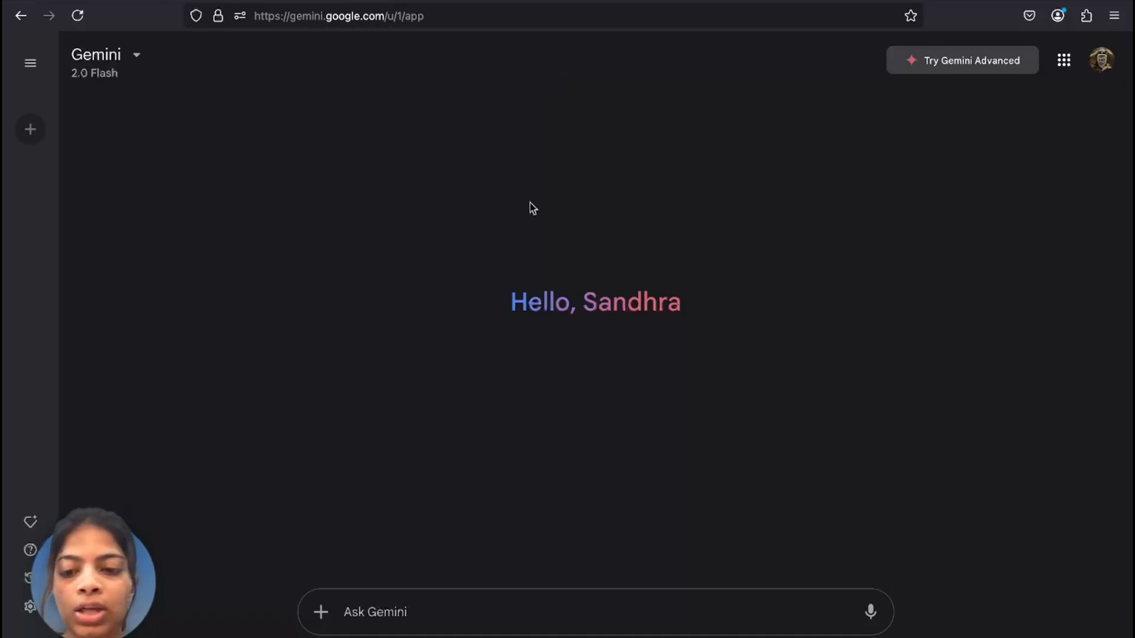
{"action": "left_click", "coordinate": [376, 611]}
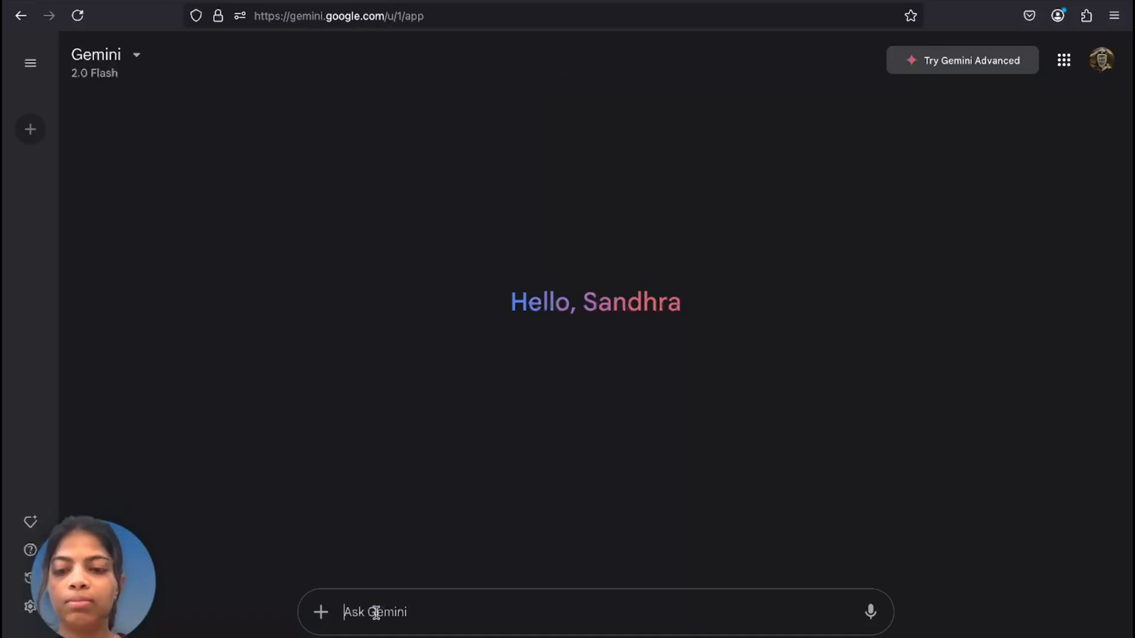
{"action": "type", "text": "I want to create a simple yet fun 2D"}
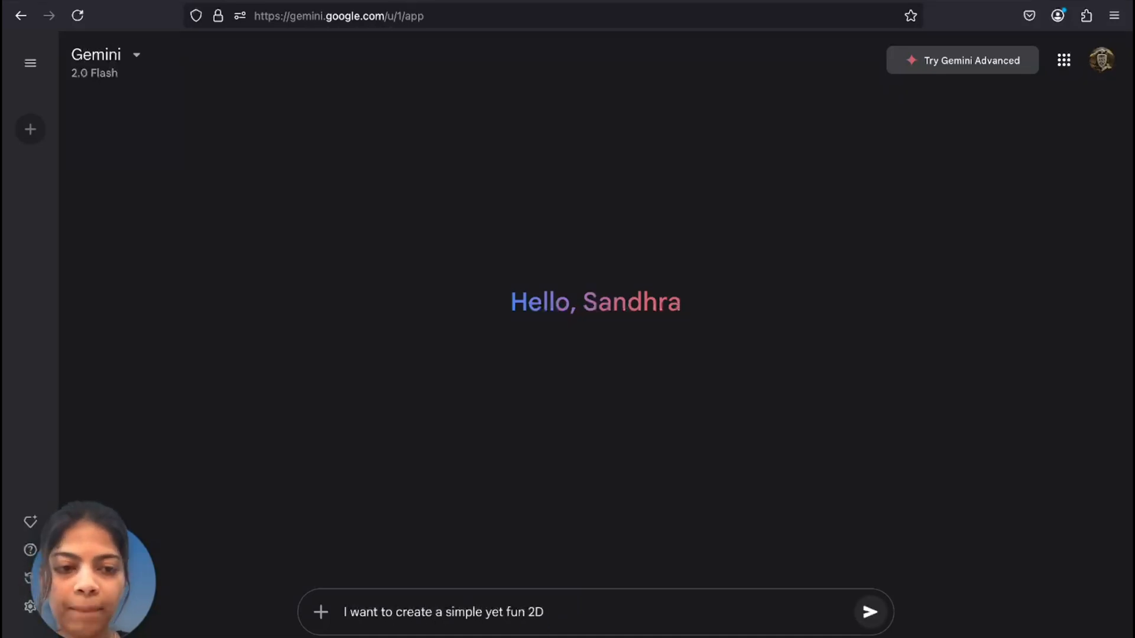
{"action": "type", "text": "endless runner game. Please generate a creative"}
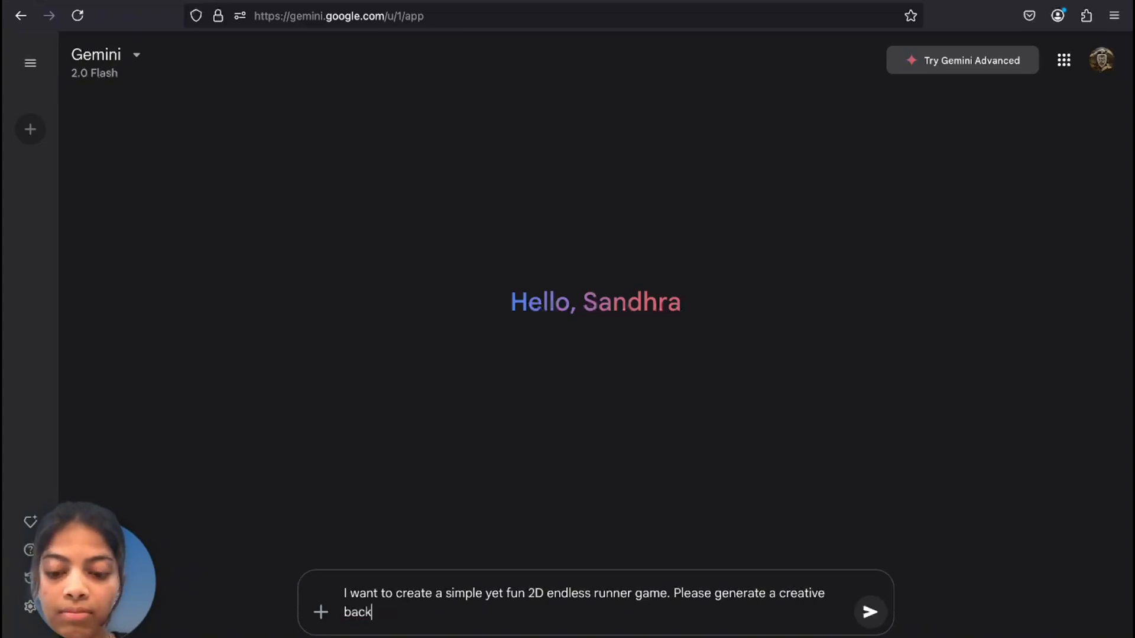
{"action": "type", "text": "story, theme and setting. Also suggest some unique twists that makes my game stand out."}
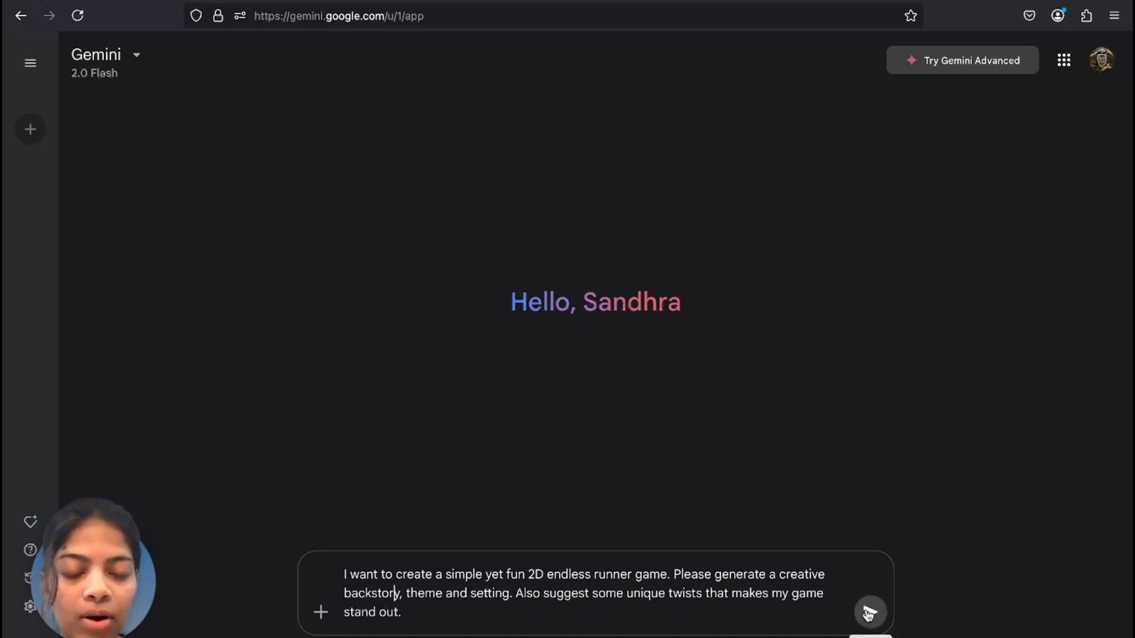
{"action": "left_click", "coordinate": [869, 611]}
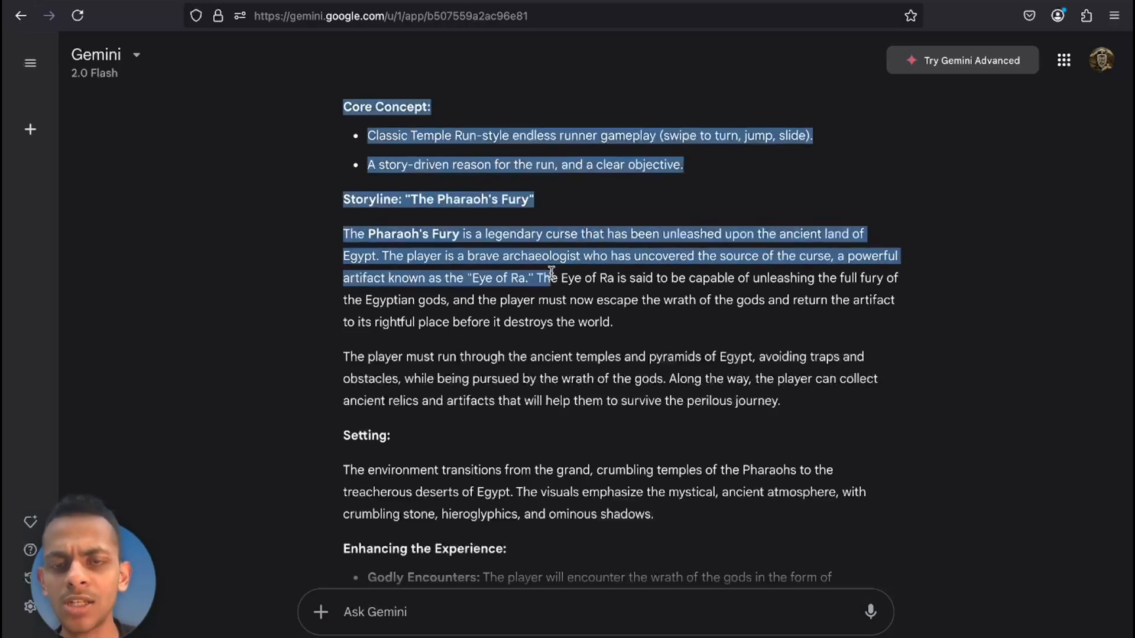
{"action": "scroll", "scroll_direction": "down", "scroll_amount": 3}
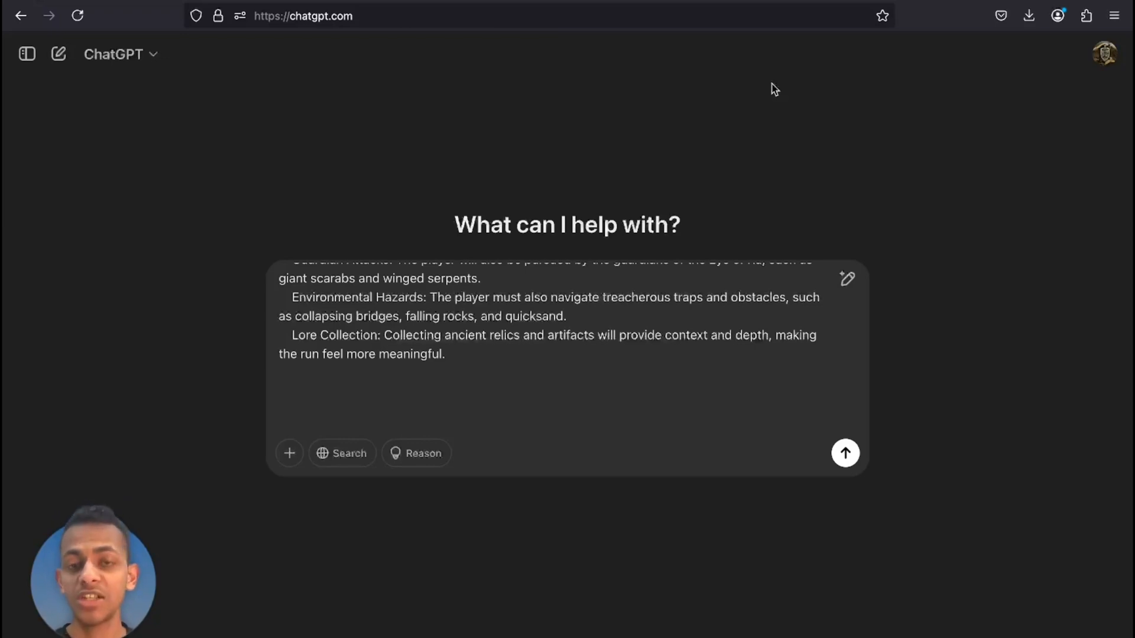
- Ask ChatGPT to create a 3D Python game from the storyline using placeholder images
{"action": "type", "text": "create a 3d game using the above sto"}
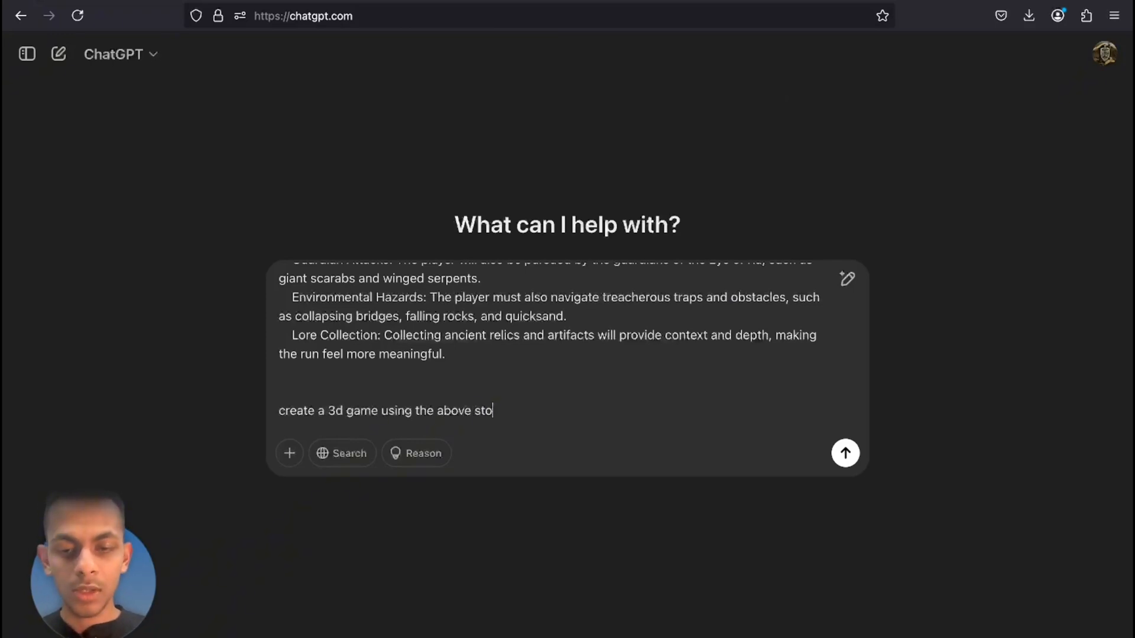
{"action": "type", "text": "ry line. use python. and placeholder images for the images"}
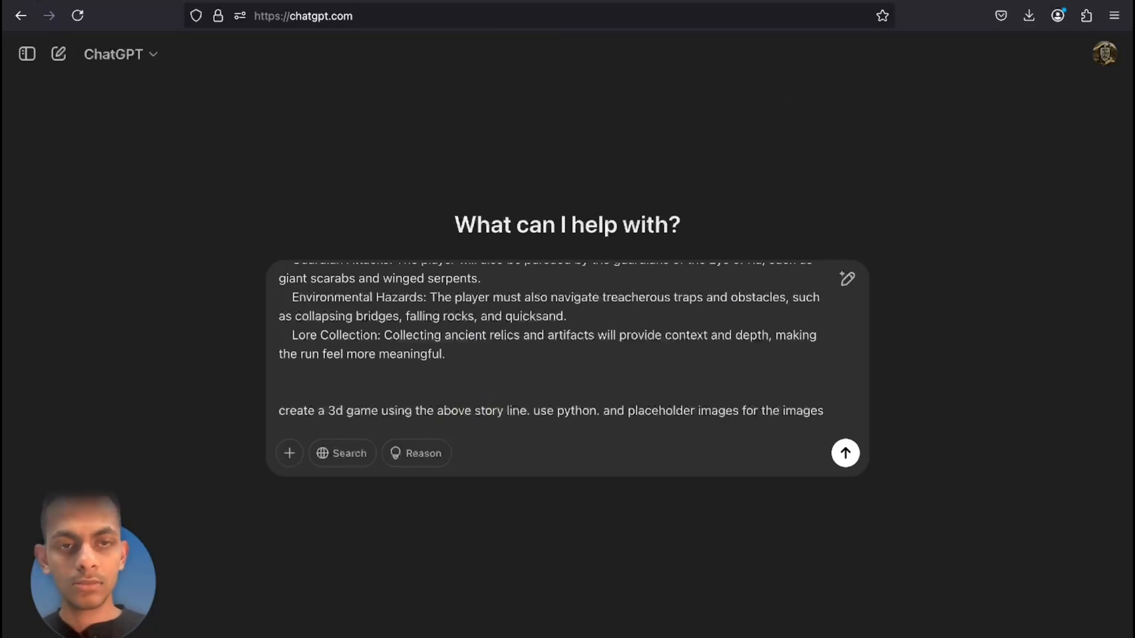
- Send the 3D game request so ChatGPT generates the Pharaoh's Fury Pygame script
{"action": "left_click", "coordinate": [844, 453]}
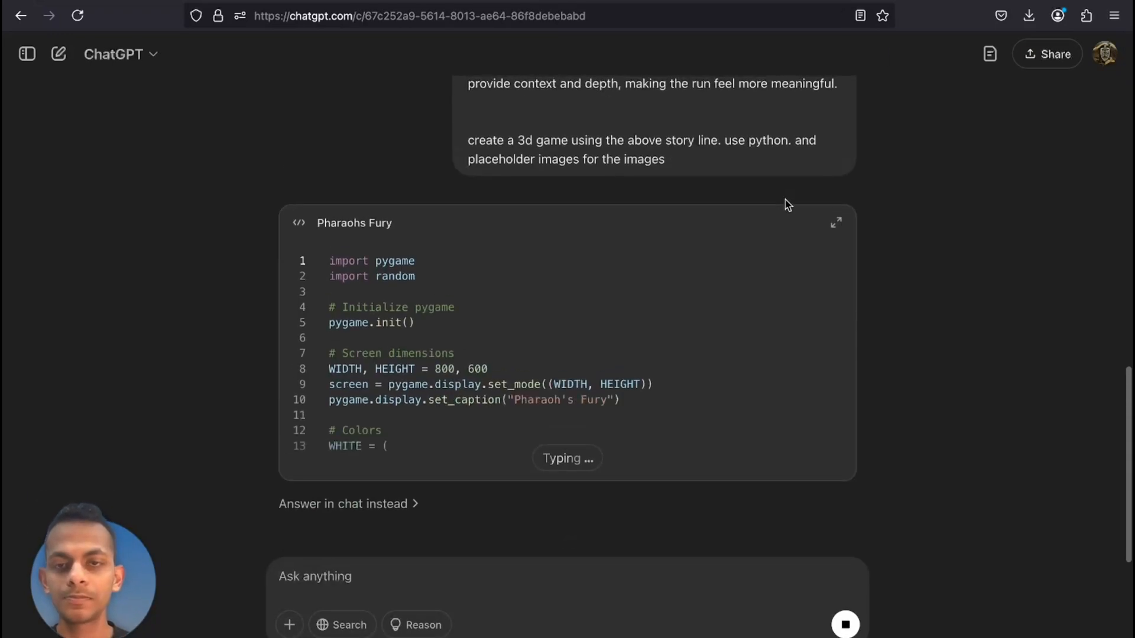
{"action": "left_click", "coordinate": [836, 222]}
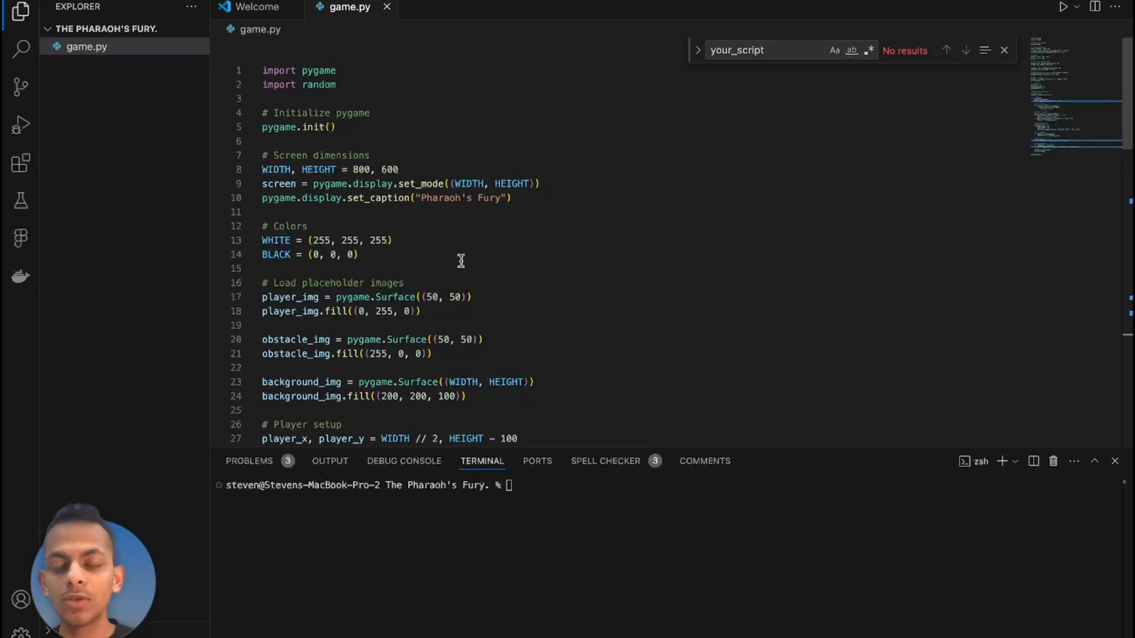
- Review the Pygame script in game.py and select its placeholder image loading block
{"action": "scroll", "scroll_direction": "down", "scroll_amount": 3}
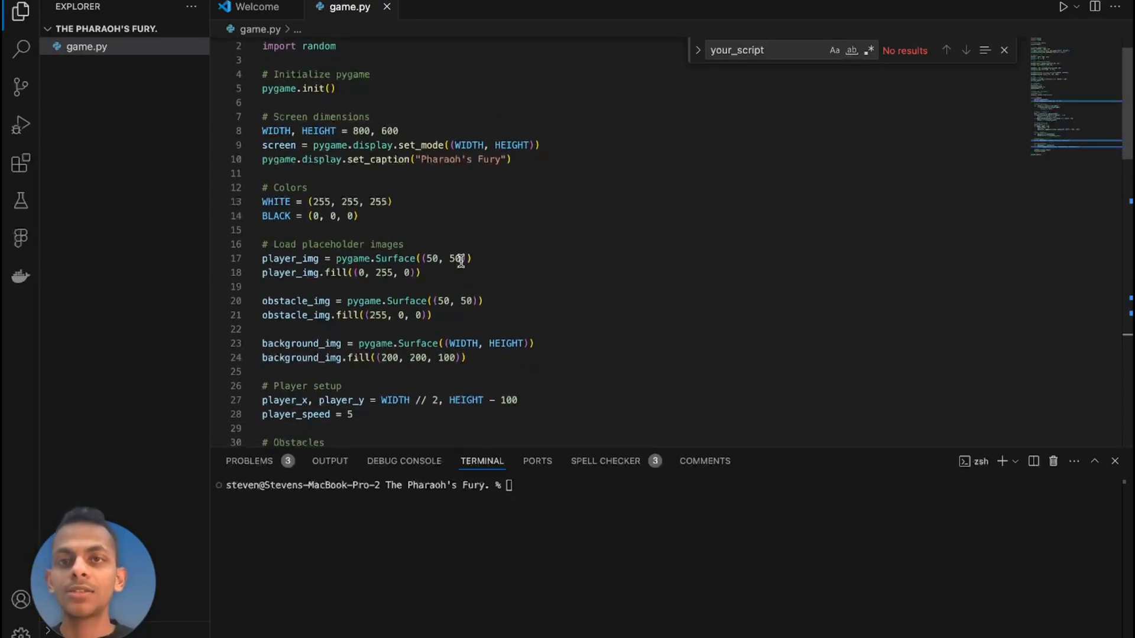
{"action": "scroll", "scroll_direction": "down", "scroll_amount": 3}
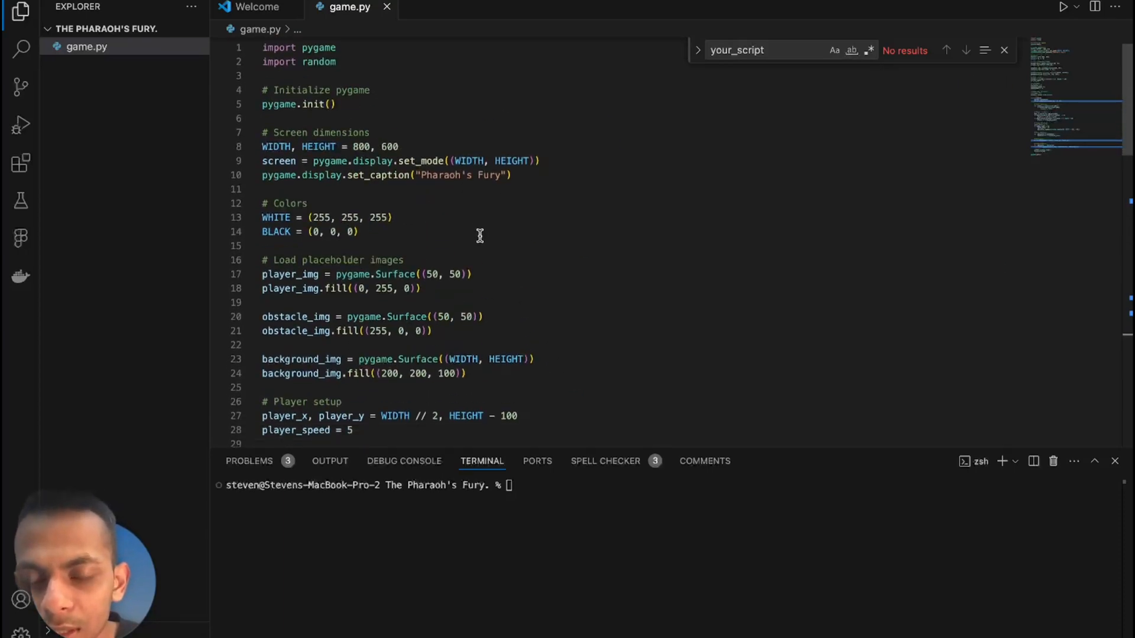
{"action": "scroll", "scroll_direction": "down", "scroll_amount": 3}
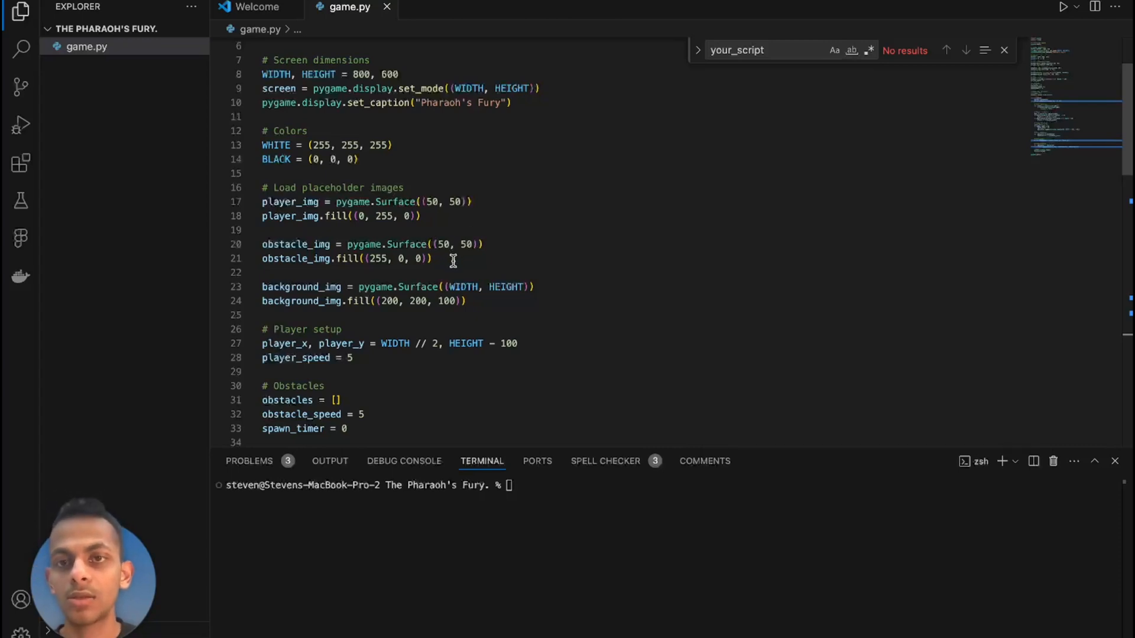
{"action": "left_click_drag", "start_coordinate": [263, 173], "coordinate": [467, 301]}
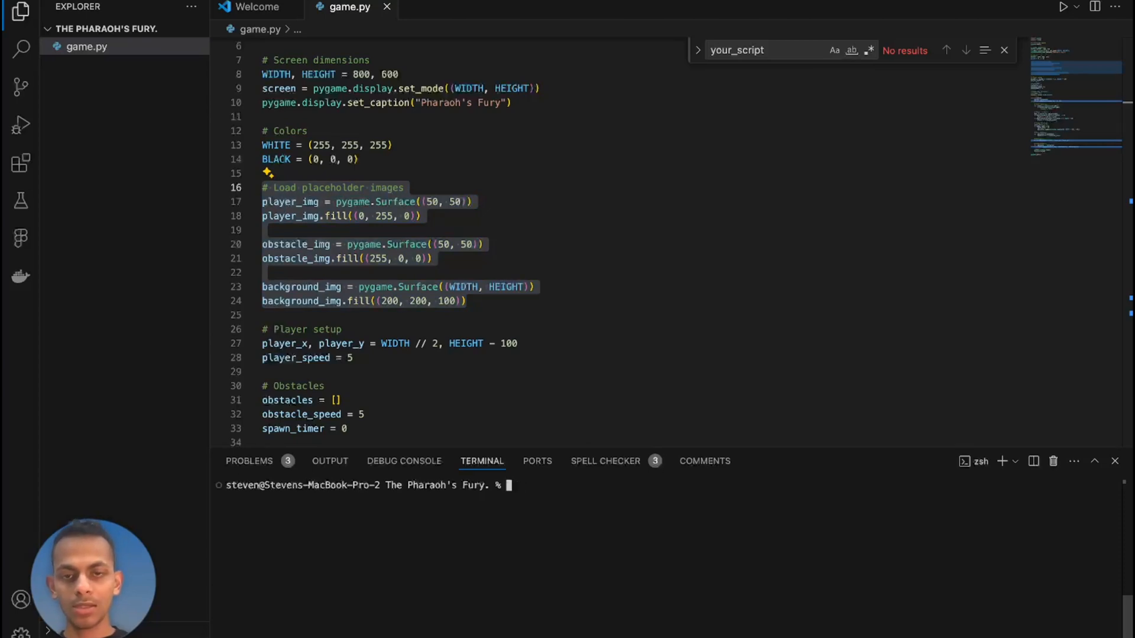
{"action": "type", "text": "python"}
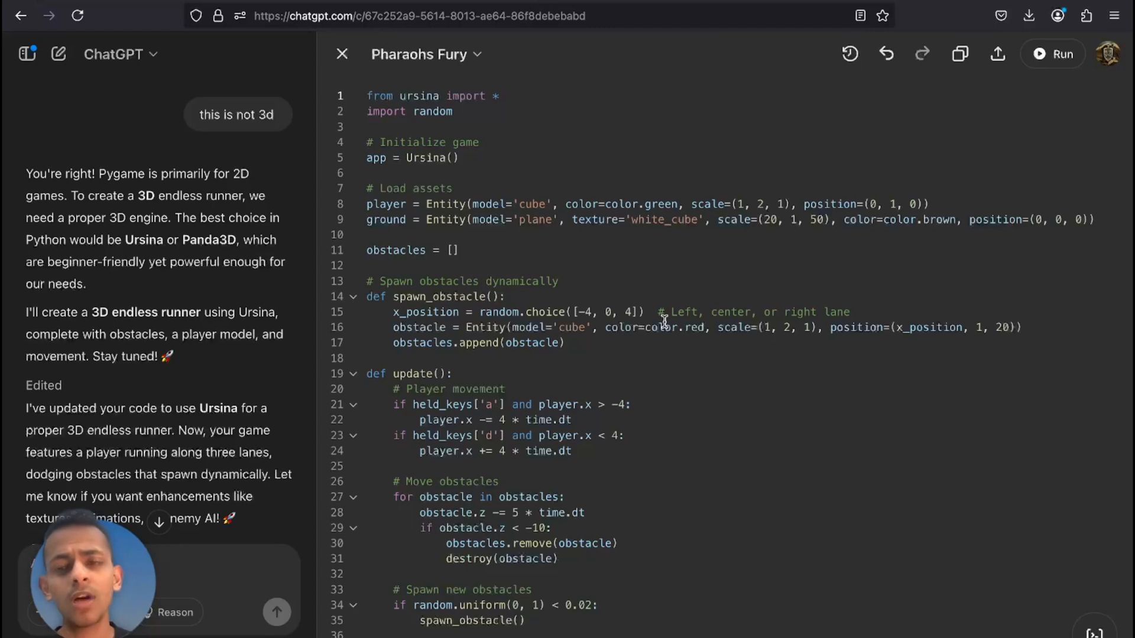
- Review ChatGPT's rewritten Ursina 3D endless-runner code in the canvas
{"action": "scroll", "scroll_direction": "down", "scroll_amount": 3}
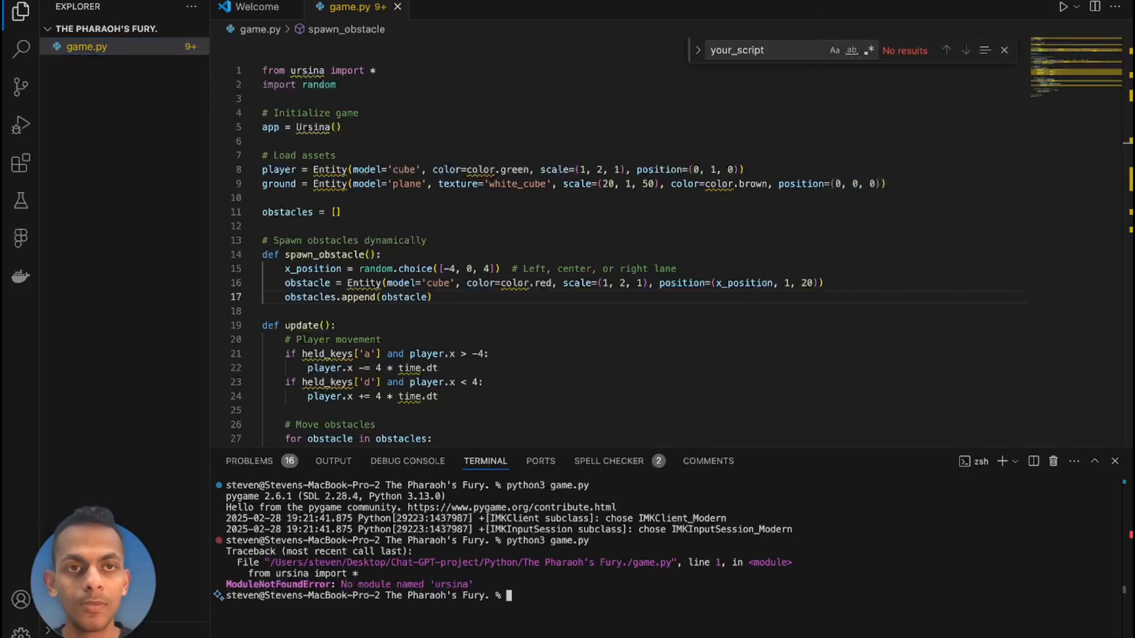
- Bring up the Copilot chat panel beside game.py after the ursina import error
{"action": "left_click", "coordinate": [856, 8]}
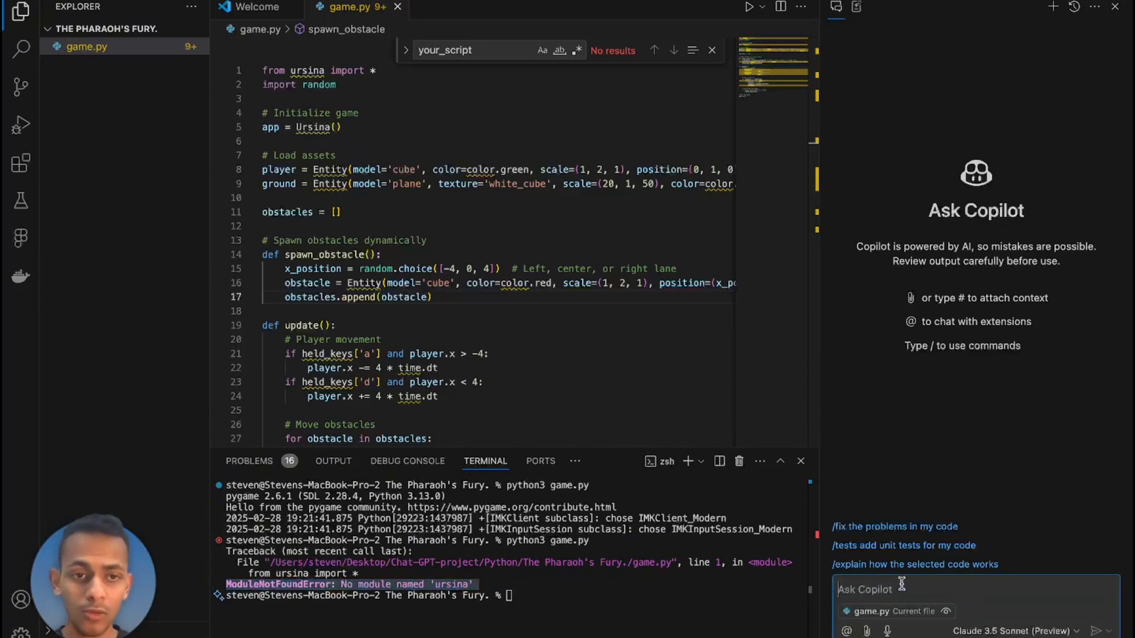
- Pass the missing-module error to the assistant and run pip install ursina in the terminal
{"action": "key", "text": "Enter"}
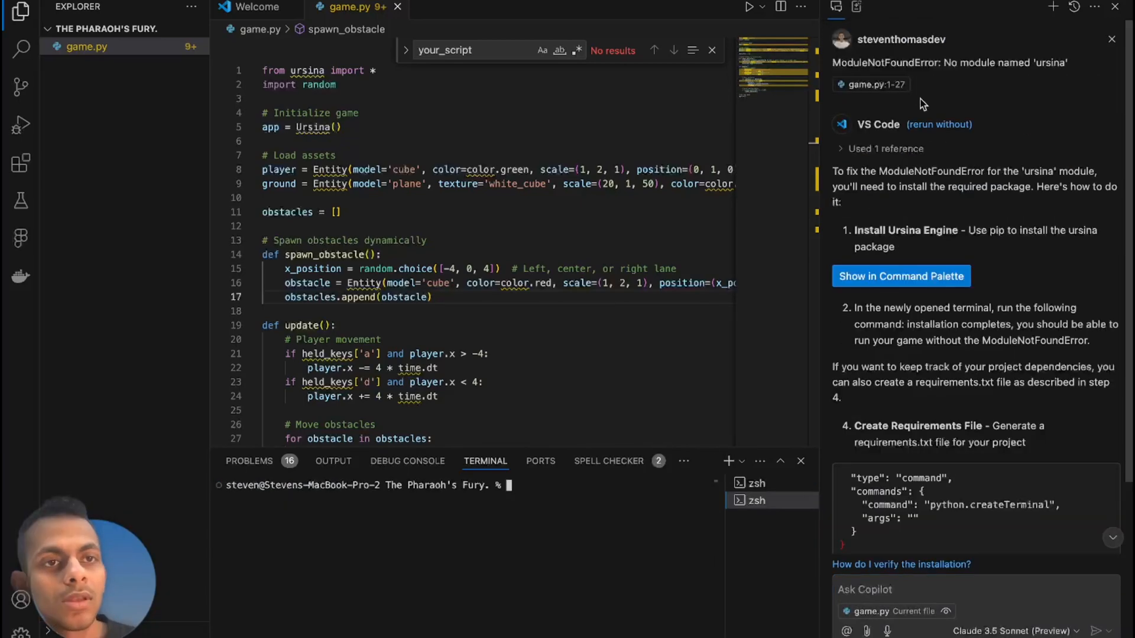
{"action": "mouse_move", "coordinate": [888, 250]}
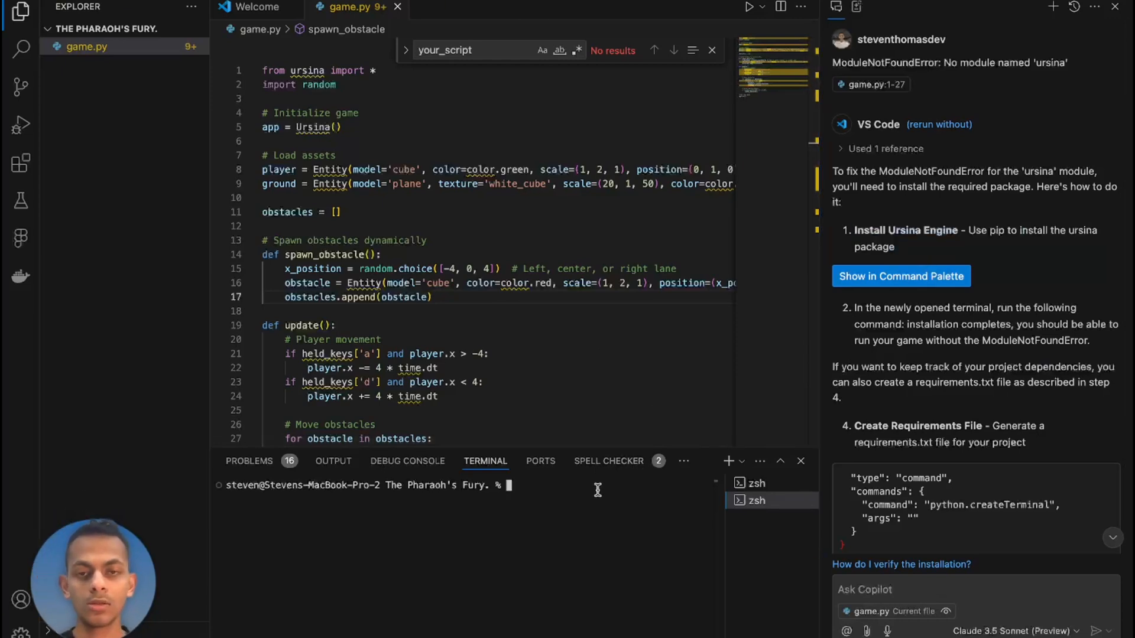
{"action": "type", "text": "pip install"}
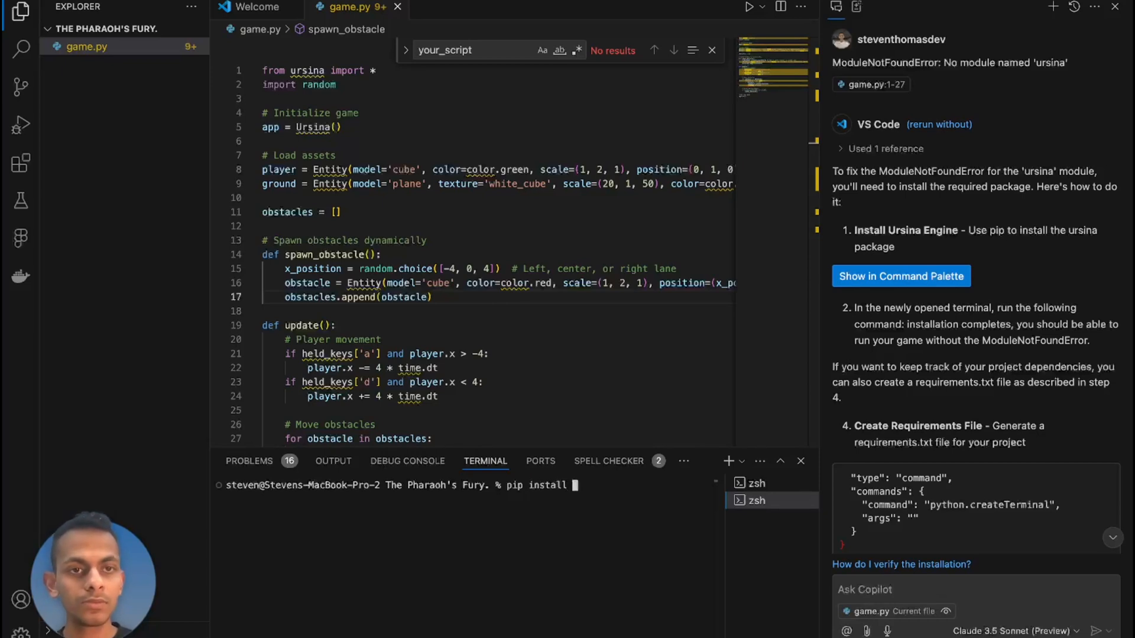
{"action": "type", "text": "ur"}
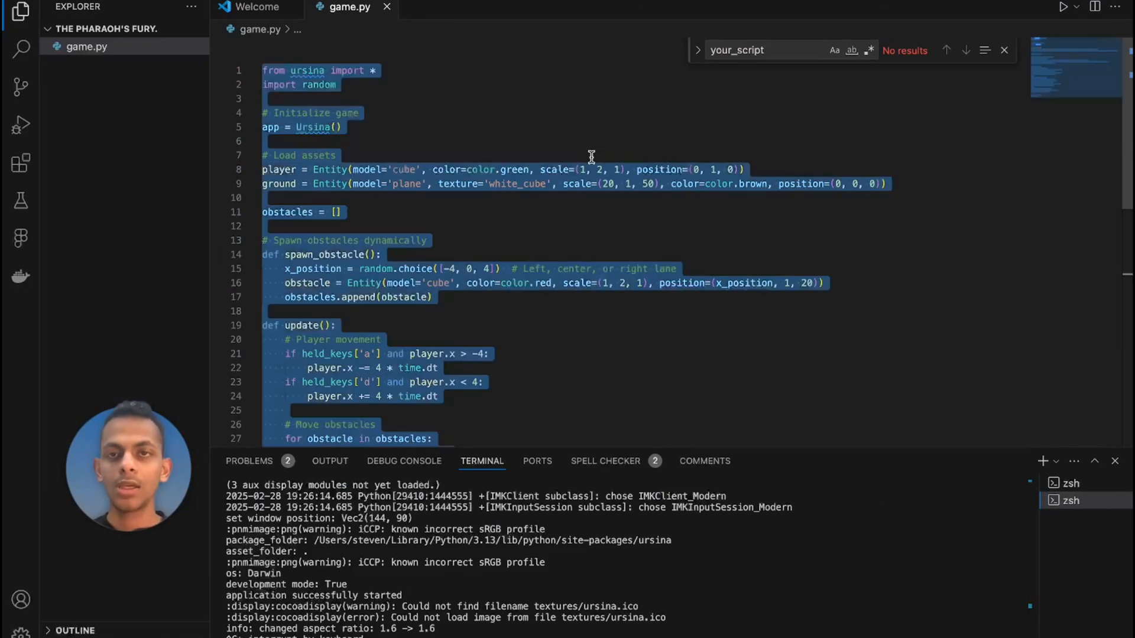
- Scroll through the running Ursina game.py script before copying it for improvement
{"action": "scroll", "scroll_direction": "down", "scroll_amount": 3}
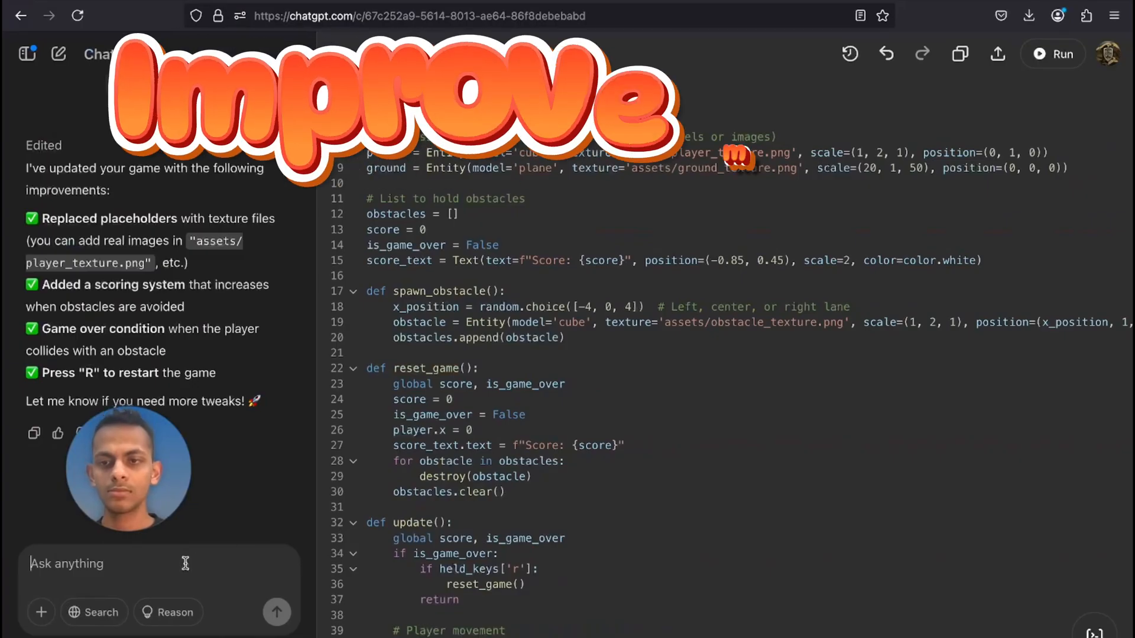
- Tell ChatGPT the game goes on even after colliding with an obstacle
{"action": "type", "text": "when i"}
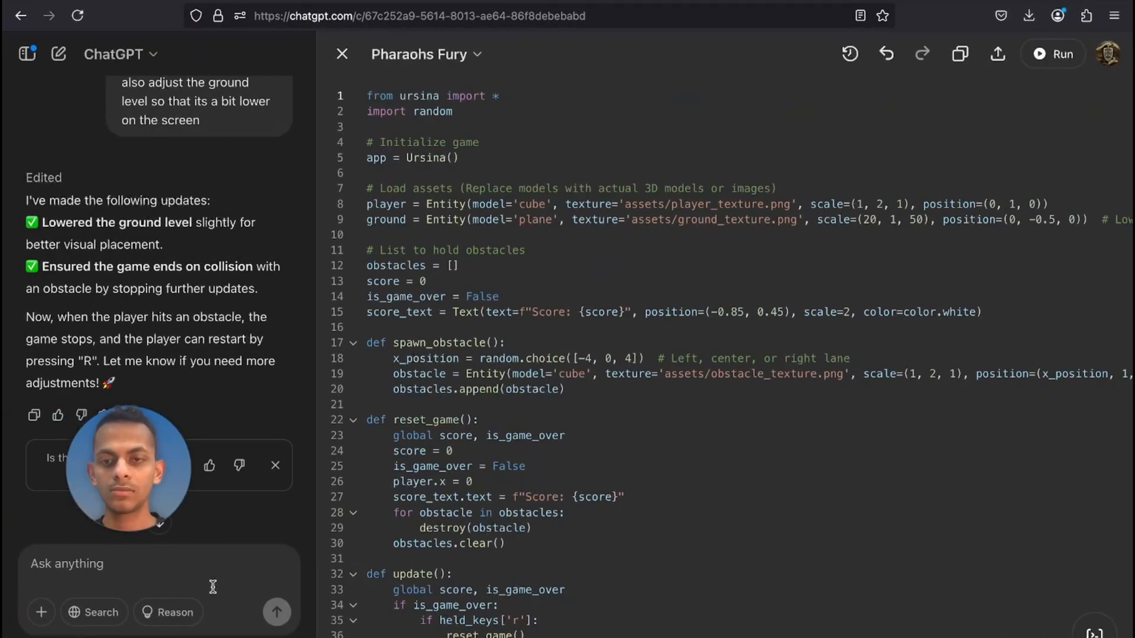
{"action": "type", "text": "the game goes on even after colliding with a obstacle."}
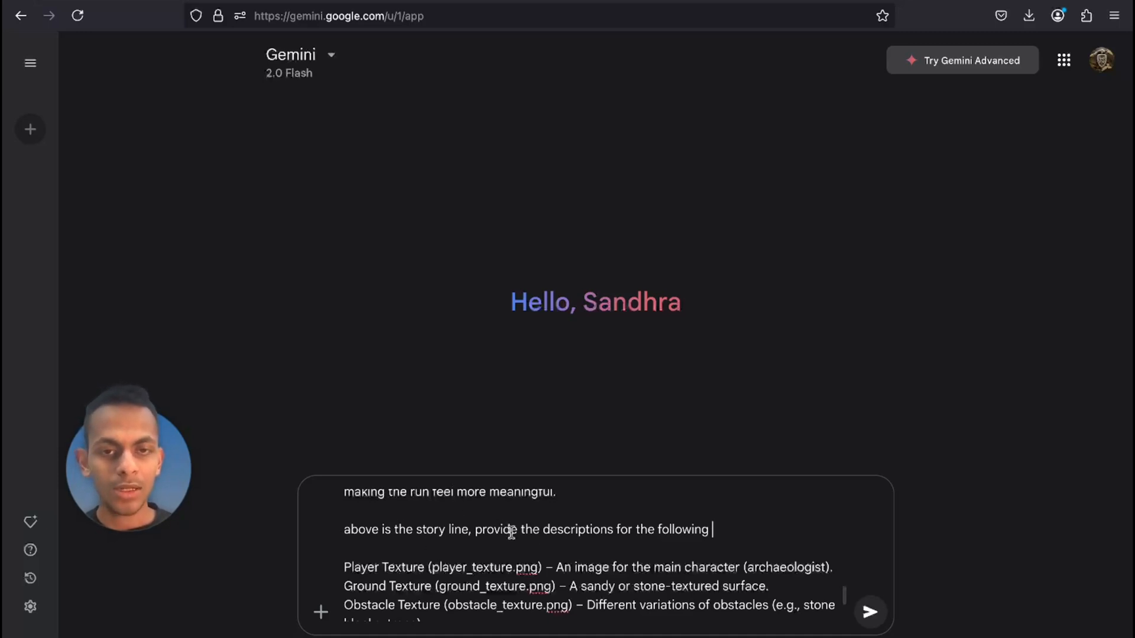
- Send Gemini the texture description request and select the player texture description to copy
{"action": "type", "text": "i"}
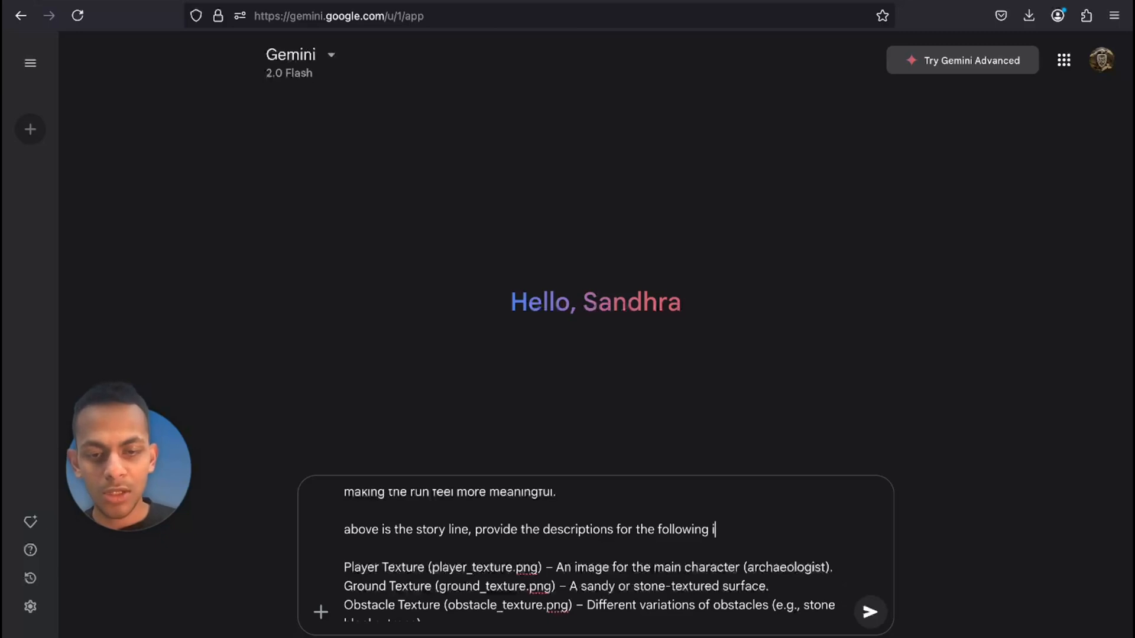
{"action": "type", "text": "mages in"}
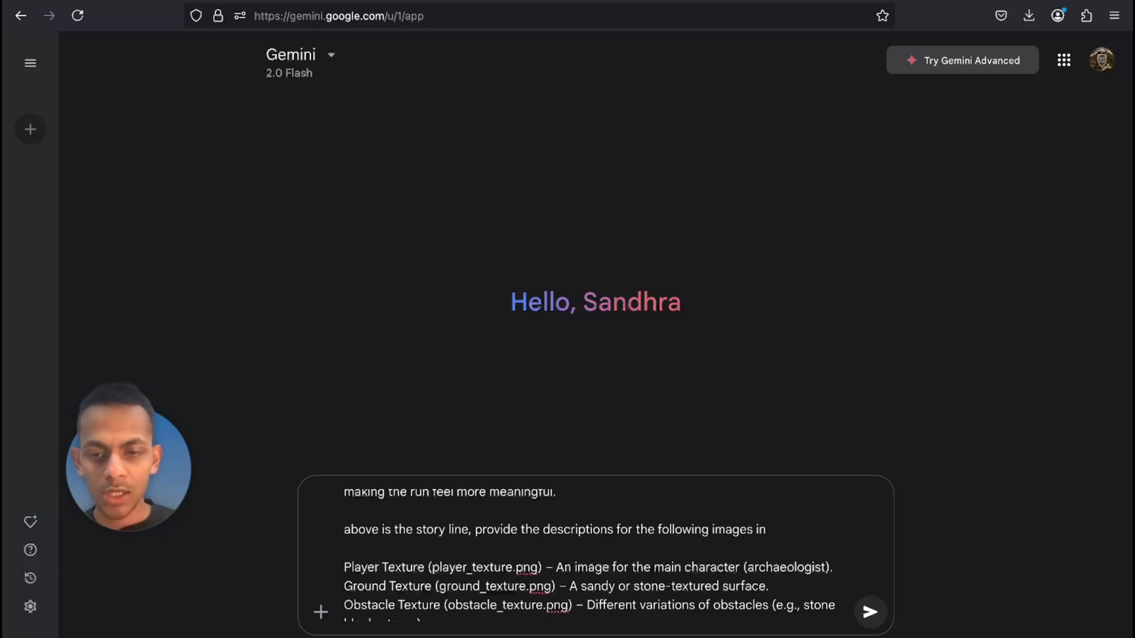
{"action": "left_click", "coordinate": [869, 612]}
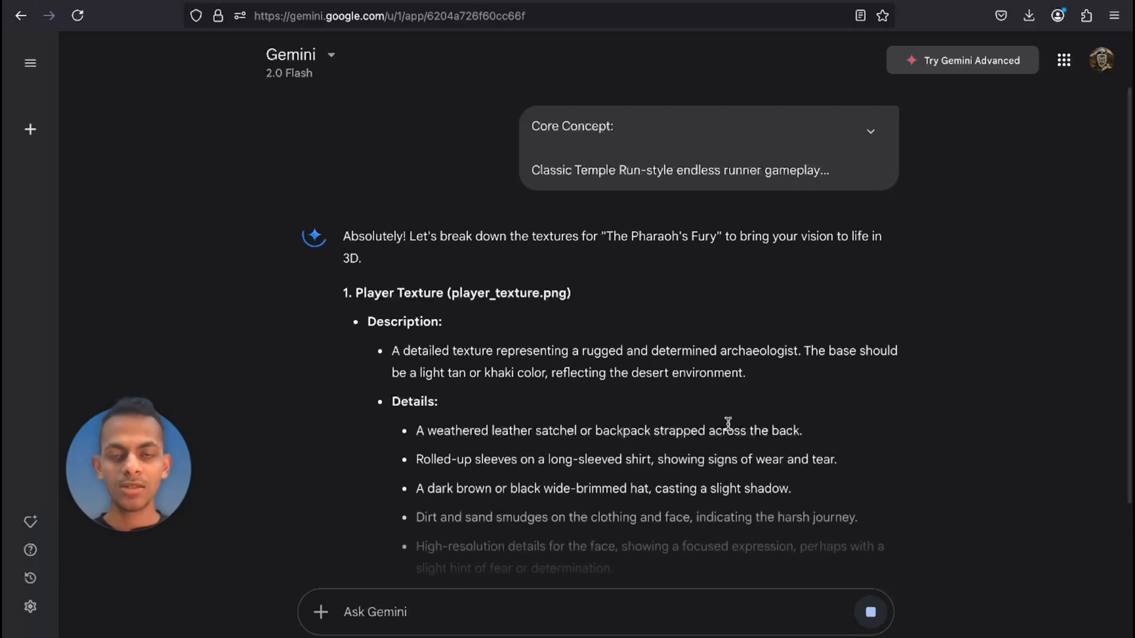
{"action": "scroll", "scroll_direction": "down", "scroll_amount": 3}
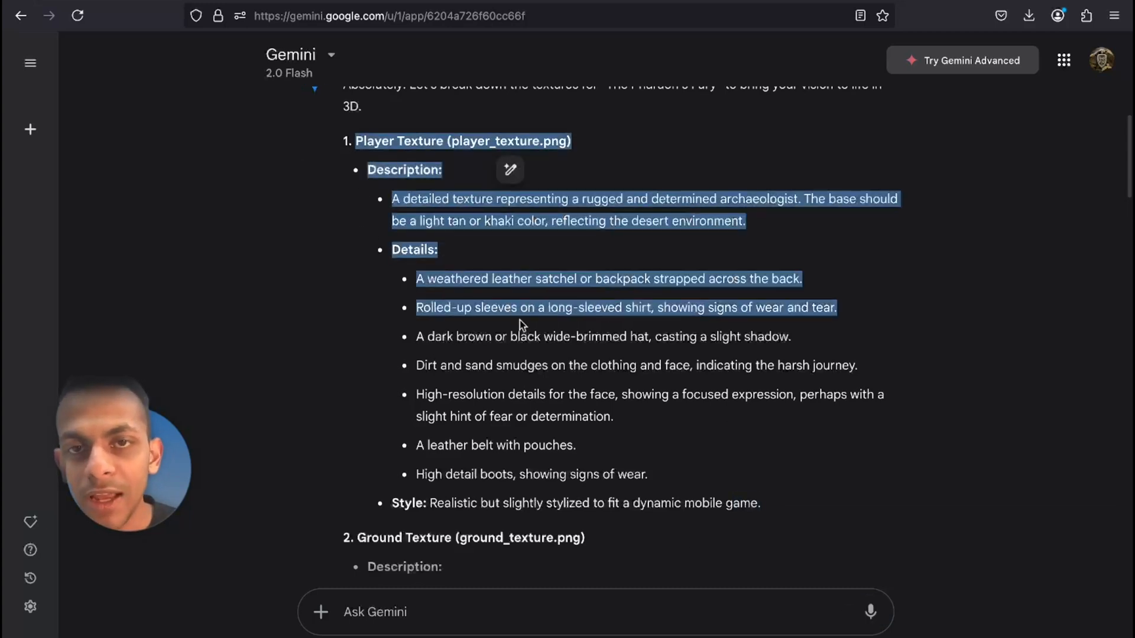
{"action": "left_click_drag", "start_coordinate": [522, 326], "coordinate": [789, 505]}
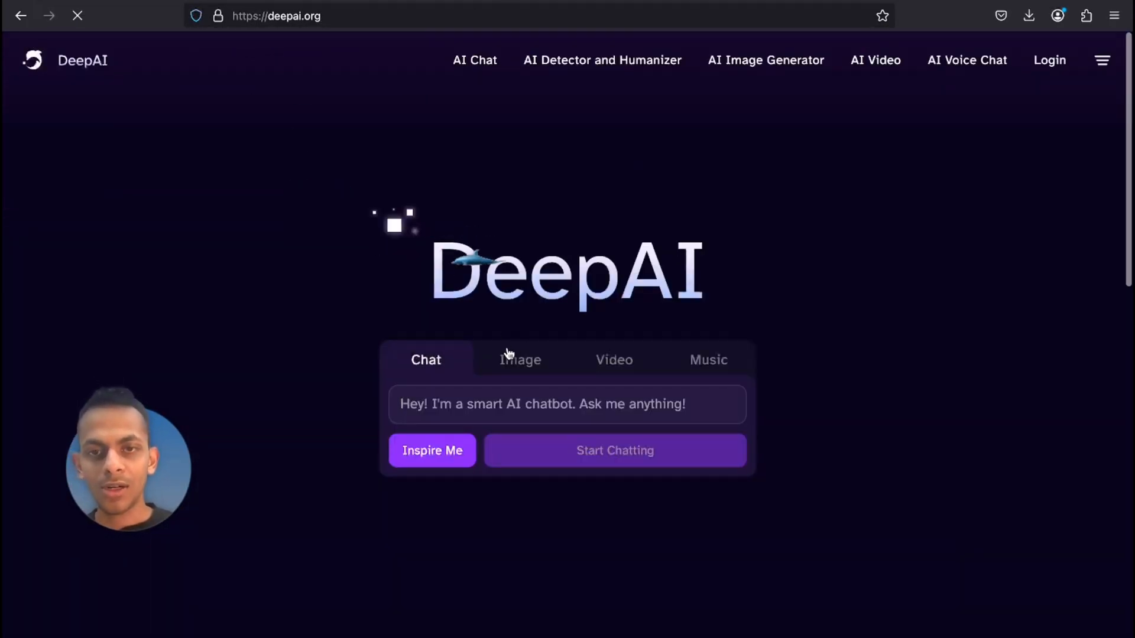
- Start a DeepAI image from the pasted player texture description with '3d' added
{"action": "left_click", "coordinate": [520, 359]}
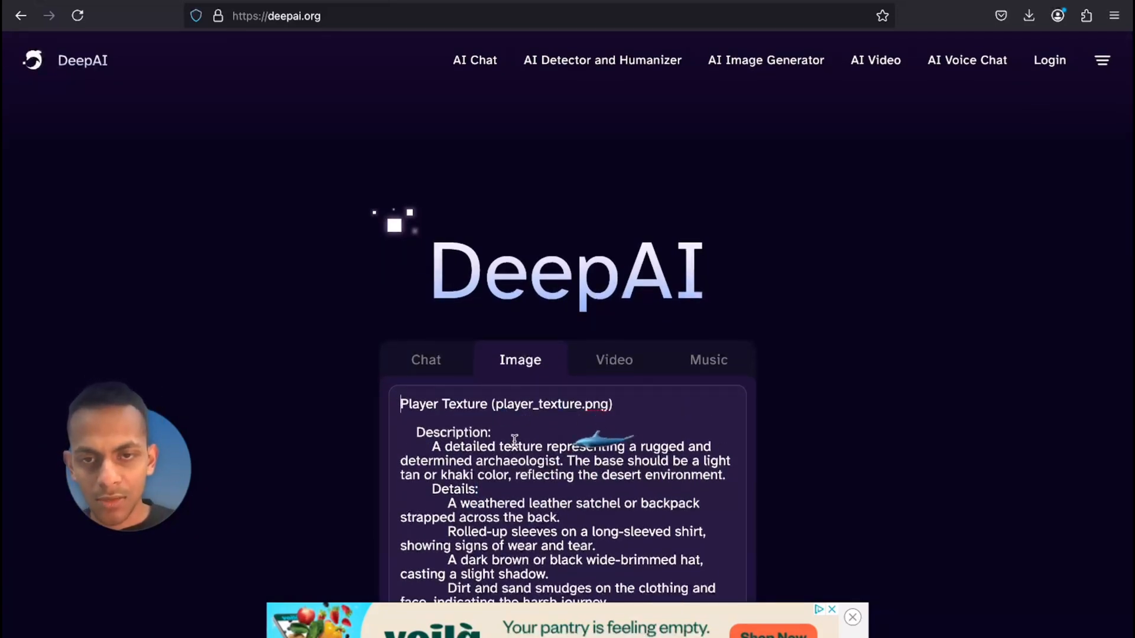
{"action": "type", "text": "3d"}
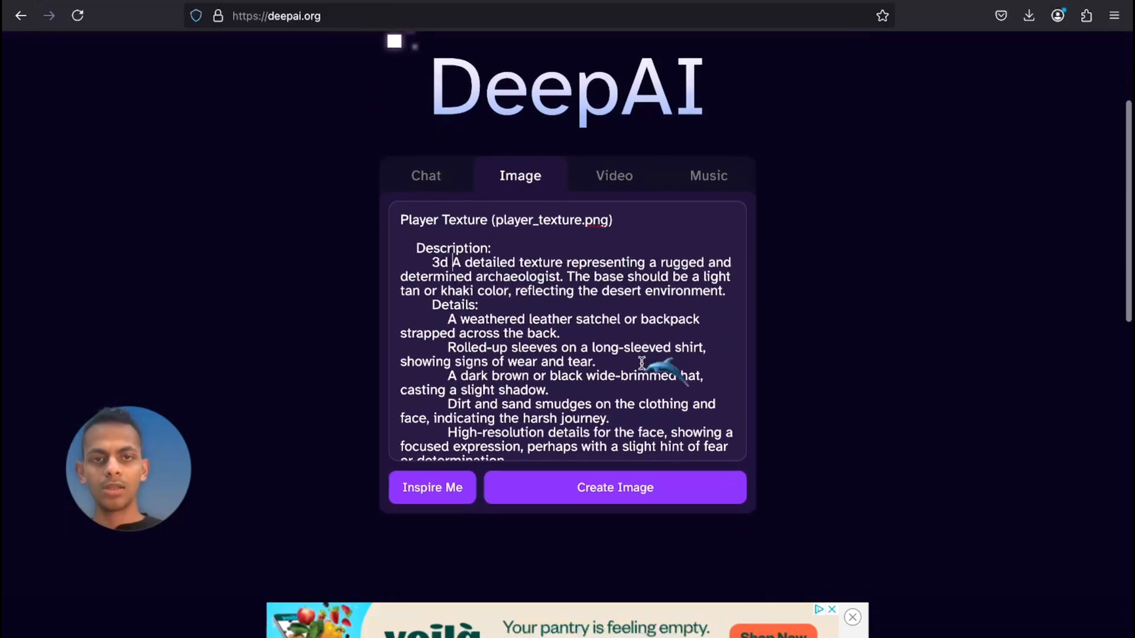
{"action": "left_click", "coordinate": [614, 487]}
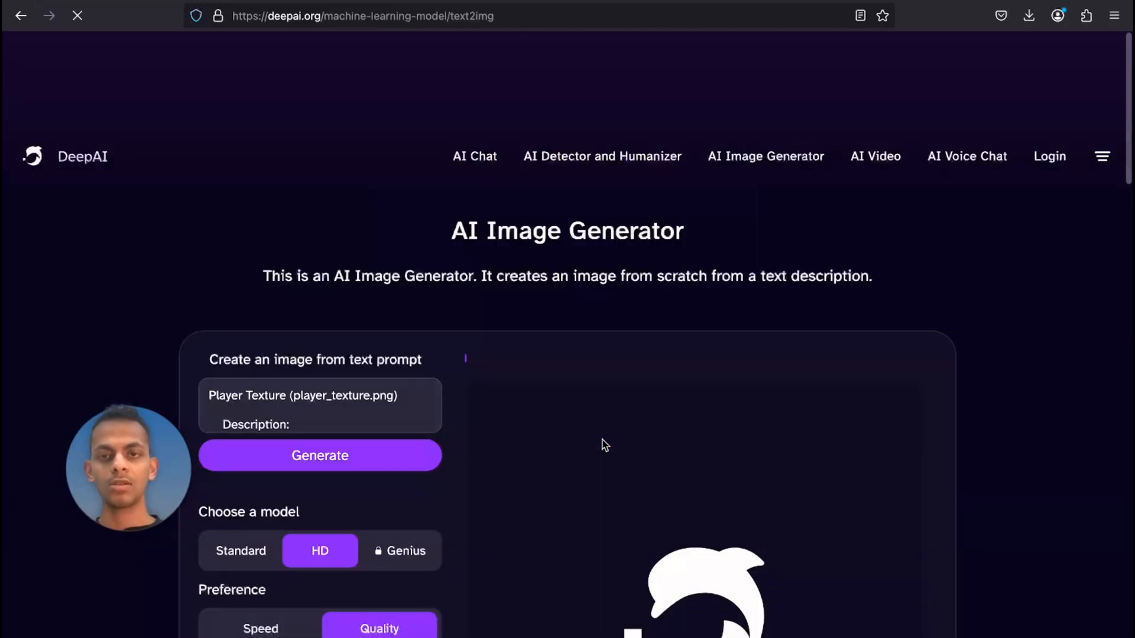
- Generate a portrait '3d backside full image of a person running' archaeologist image
{"action": "scroll", "scroll_direction": "down", "scroll_amount": 3}
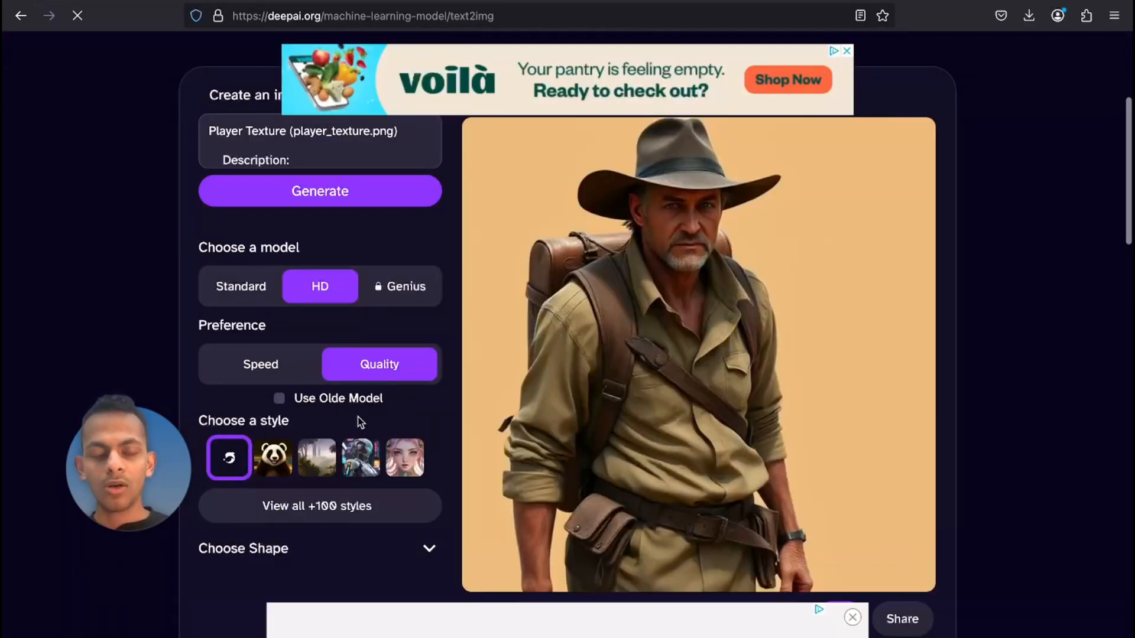
{"action": "scroll", "scroll_direction": "down", "scroll_amount": 3}
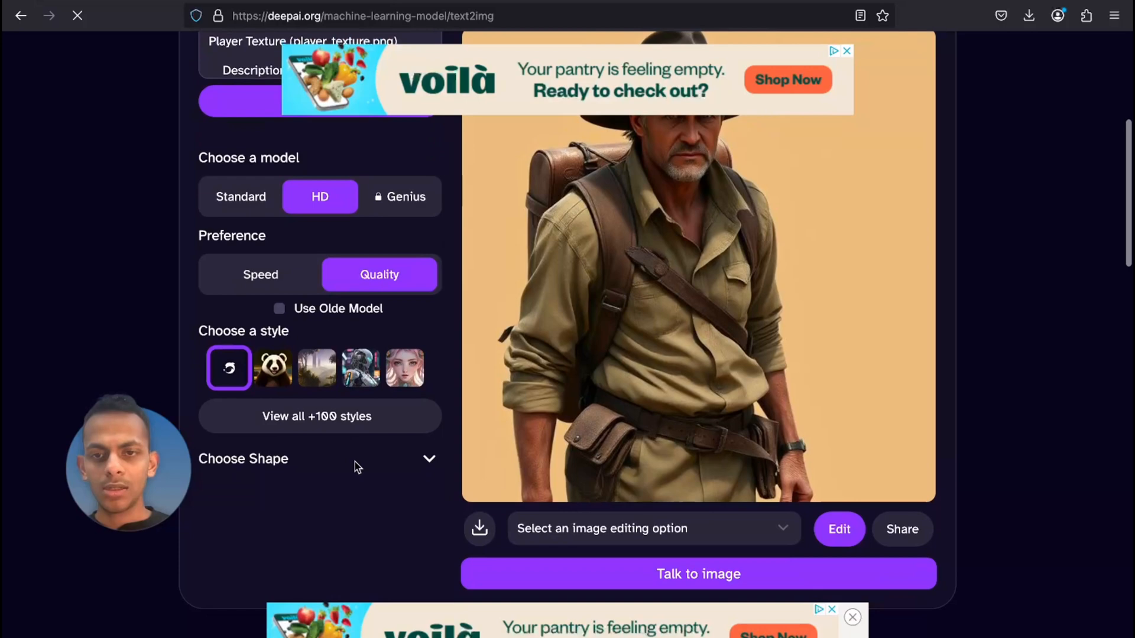
{"action": "left_click", "coordinate": [428, 459]}
{"action": "type", "text": "3d backside "}
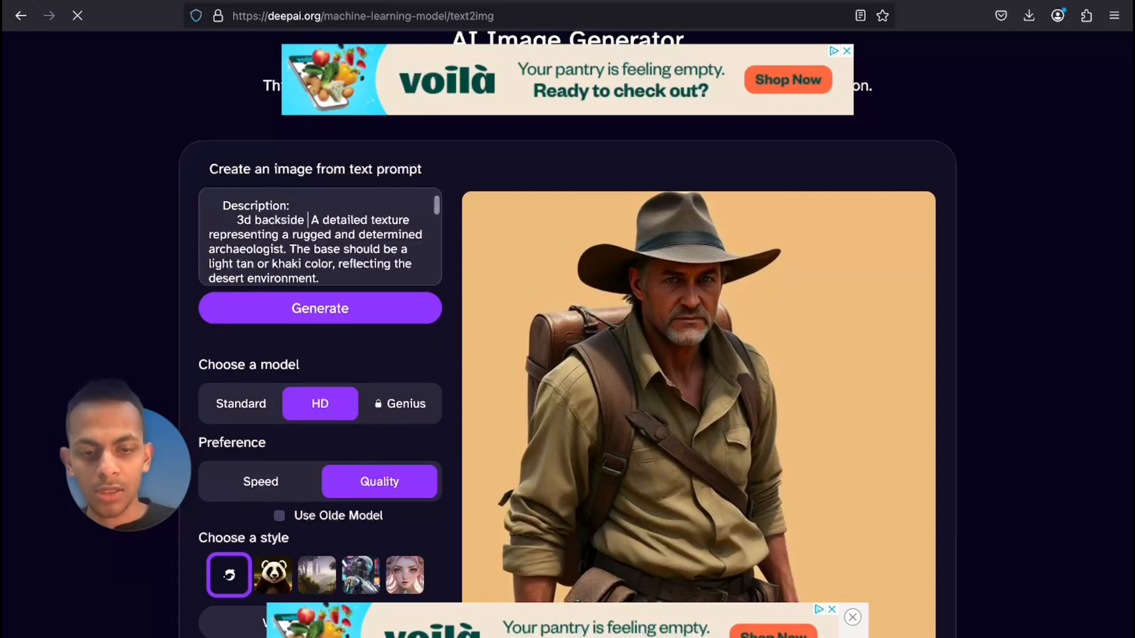
{"action": "type", "text": "image"}
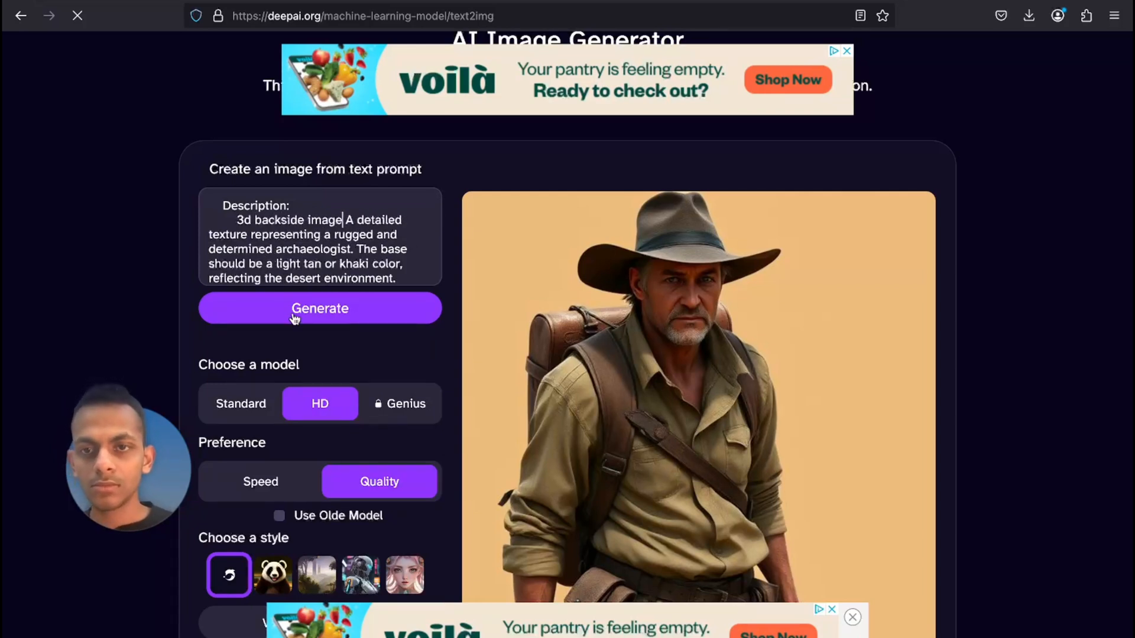
{"action": "left_click", "coordinate": [320, 308]}
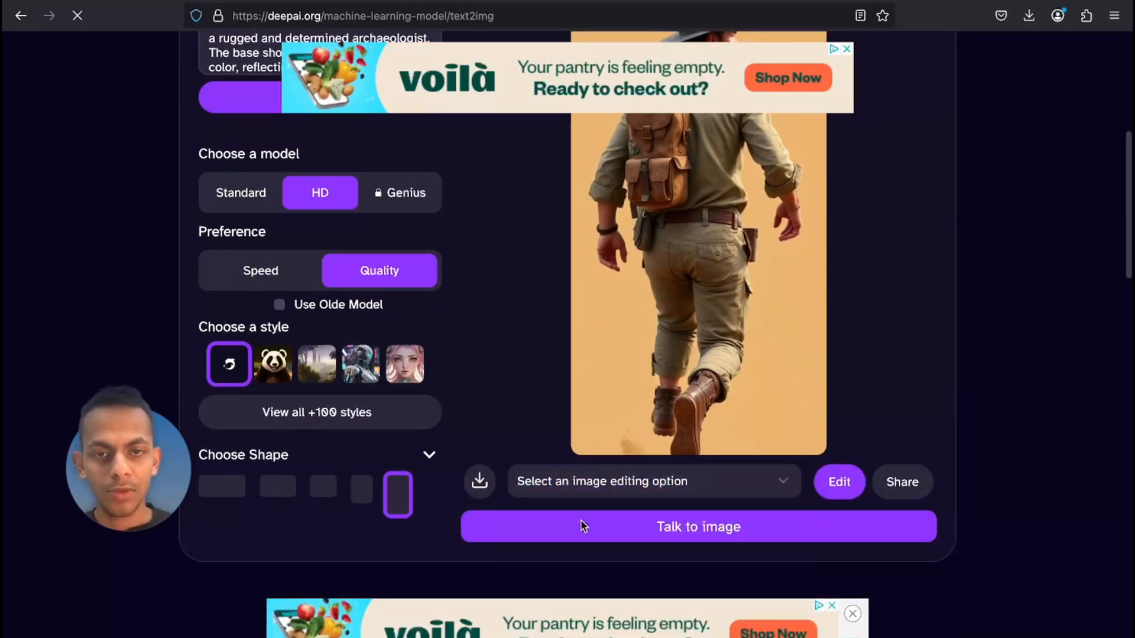
- Remove the background behind the running archaeologist figure
{"action": "left_click", "coordinate": [651, 481]}
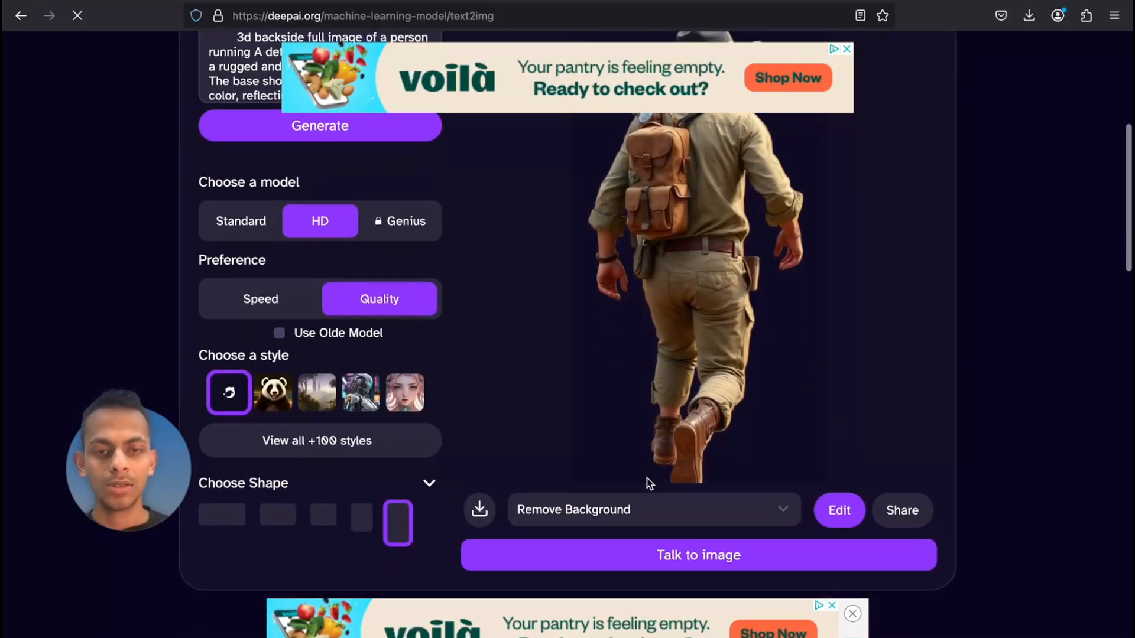
{"action": "left_click", "coordinate": [1027, 15]}
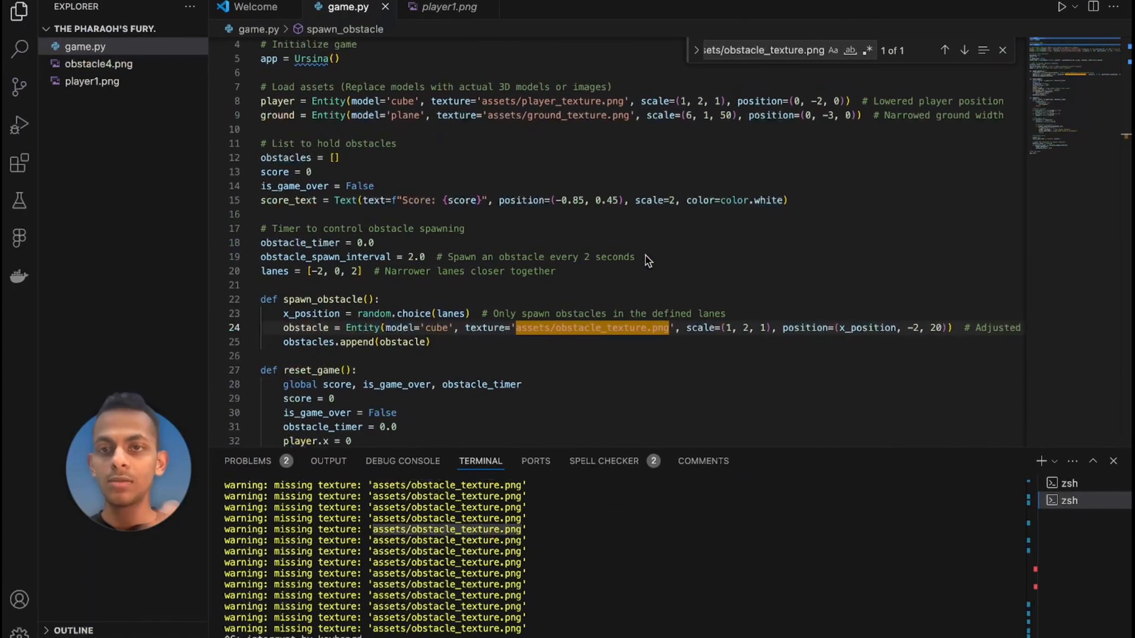
- Delete player1.png and obstacle4.png from the project via the Explorer context menu
{"action": "right_click", "coordinate": [92, 80]}
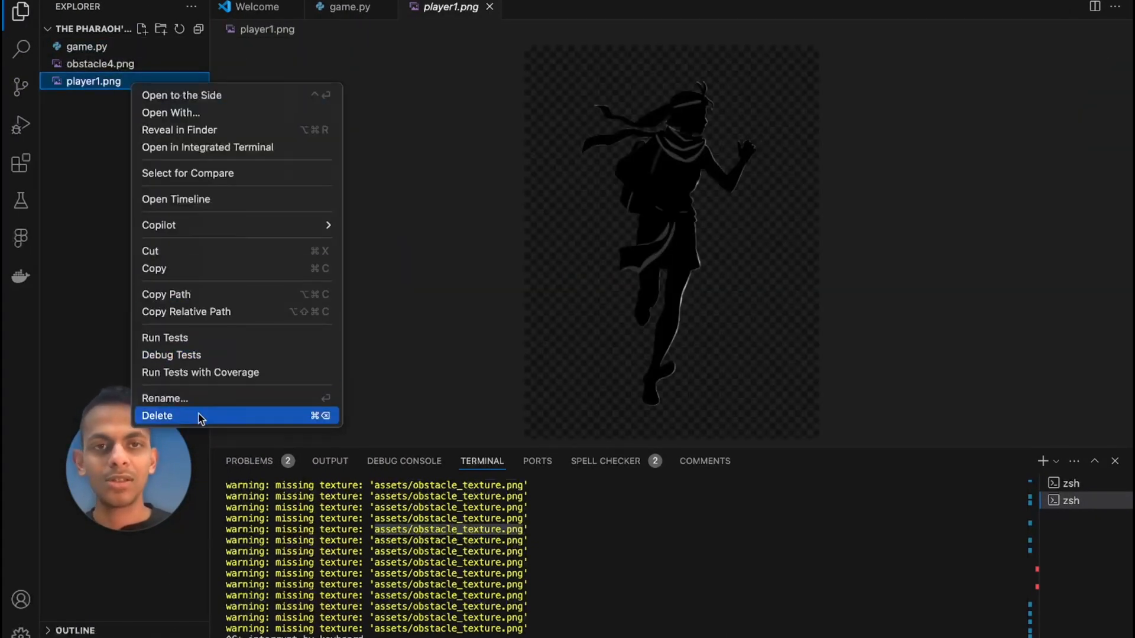
{"action": "left_click", "coordinate": [157, 415]}
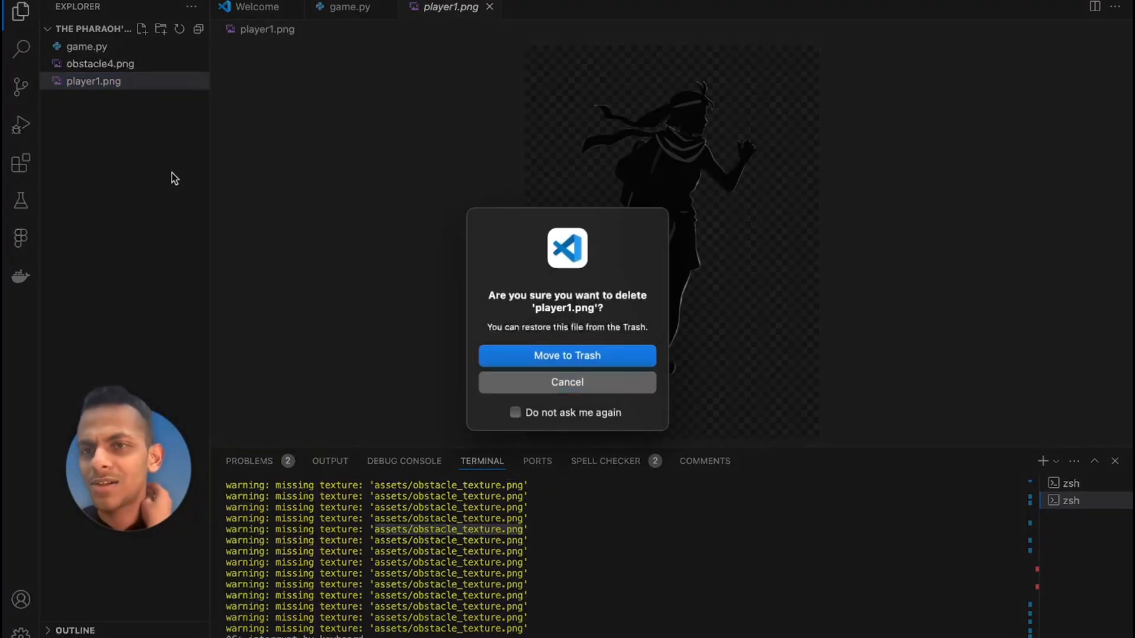
{"action": "left_click", "coordinate": [566, 356]}
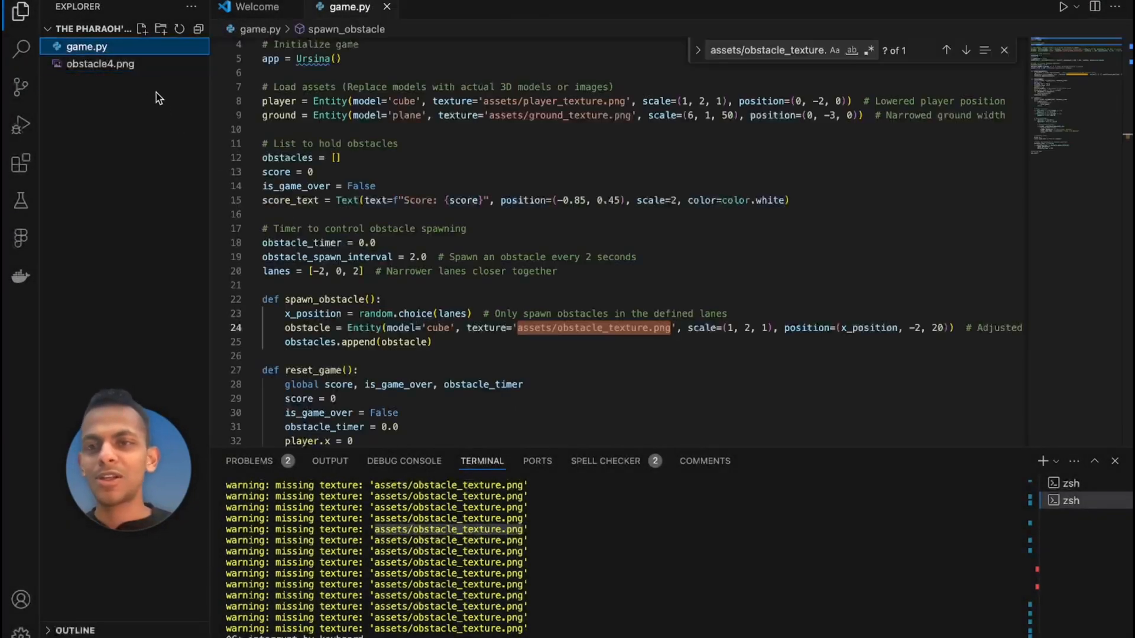
{"action": "right_click", "coordinate": [99, 64]}
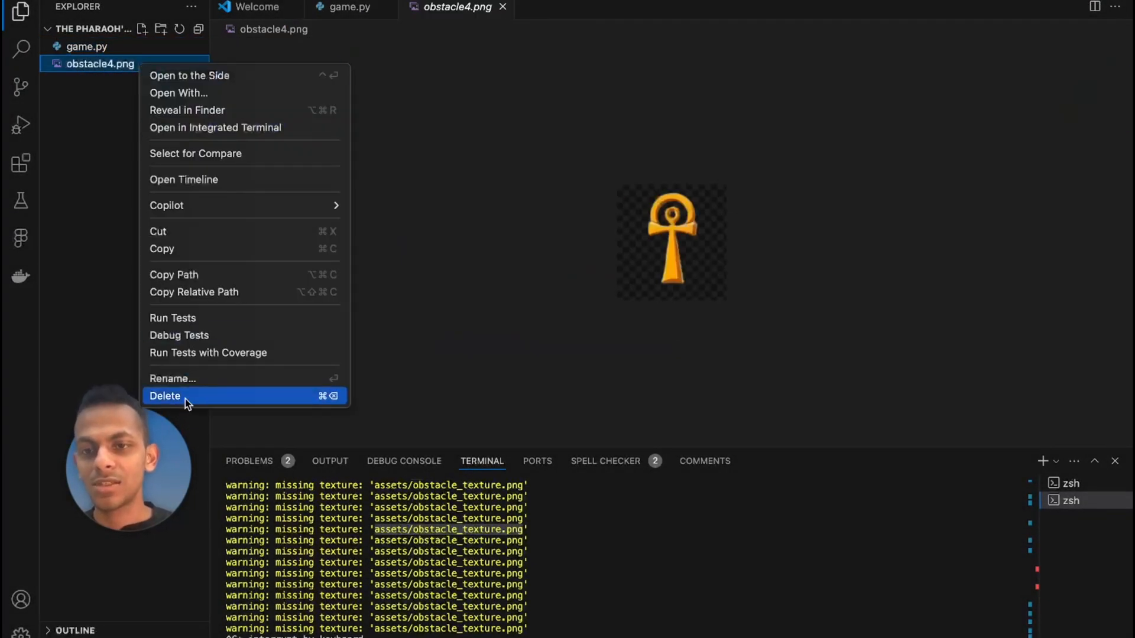
{"action": "left_click", "coordinate": [165, 396]}
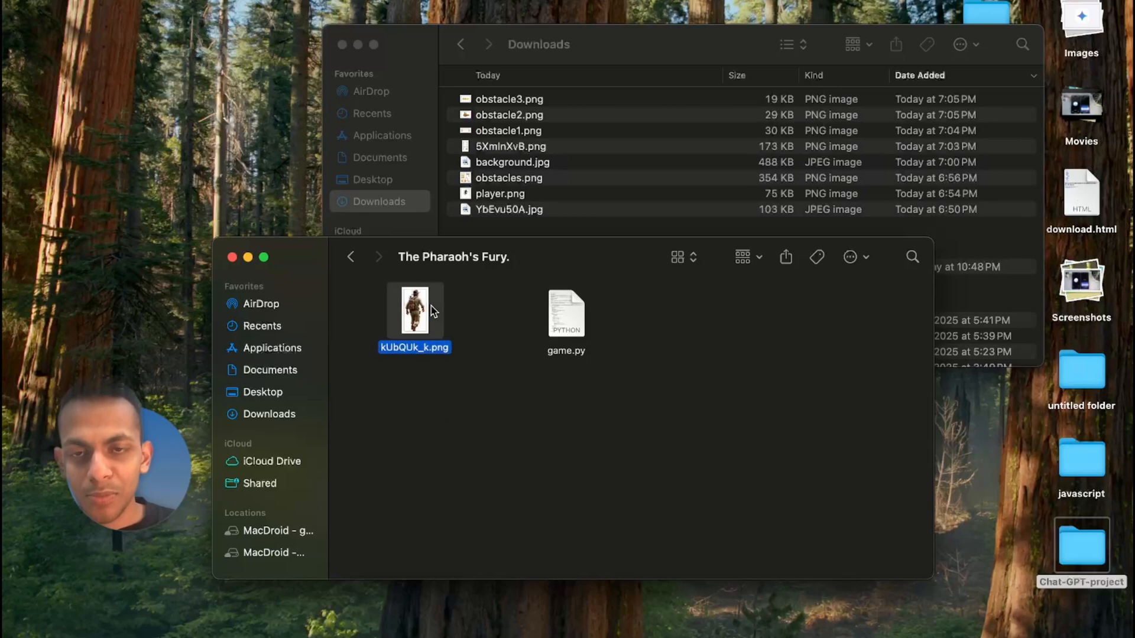
- Rename the downloaded archaeologist PNG in the project folder to player.png
{"action": "right_click", "coordinate": [413, 308]}
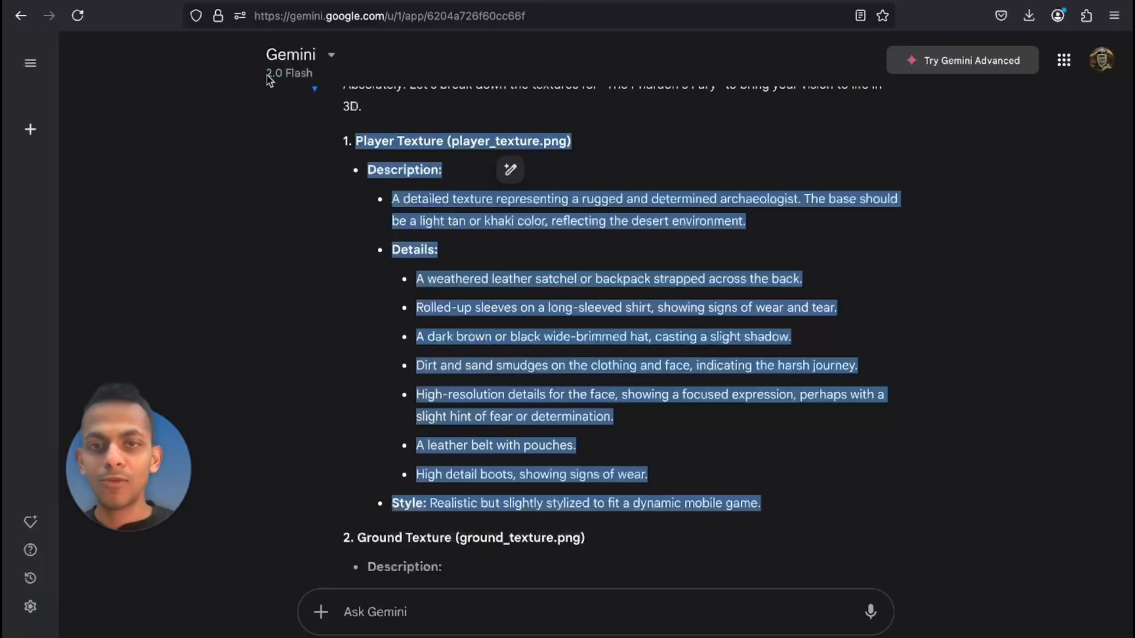
- Run Gemini's ground texture description as a new DeepAI text2img prompt
{"action": "scroll", "scroll_direction": "down", "scroll_amount": 3}
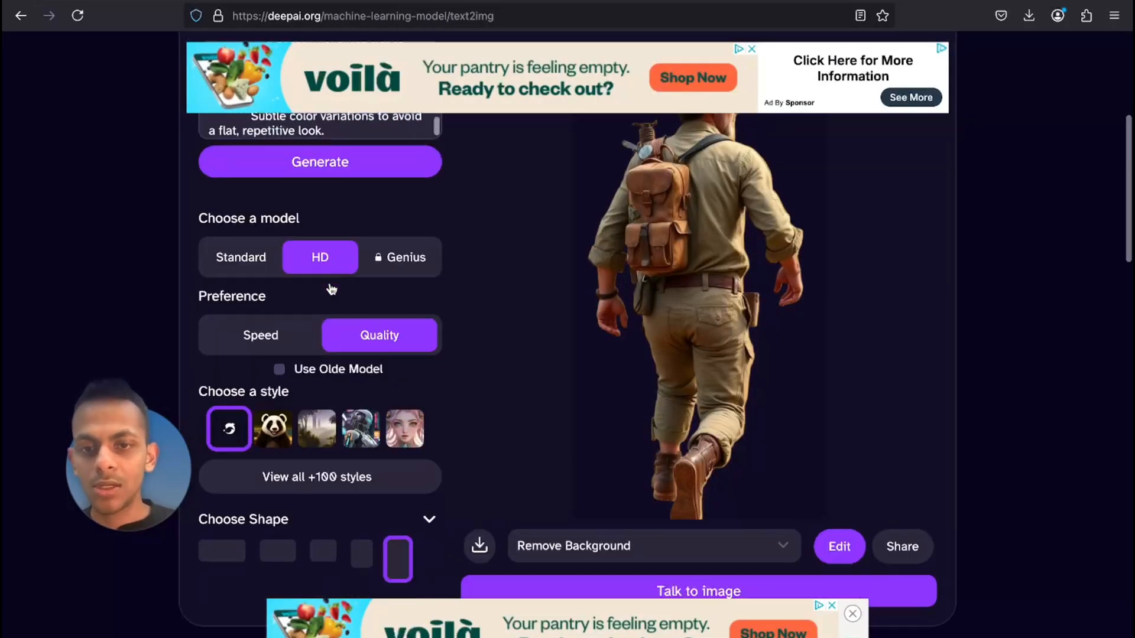
{"action": "scroll", "scroll_direction": "down", "scroll_amount": 3}
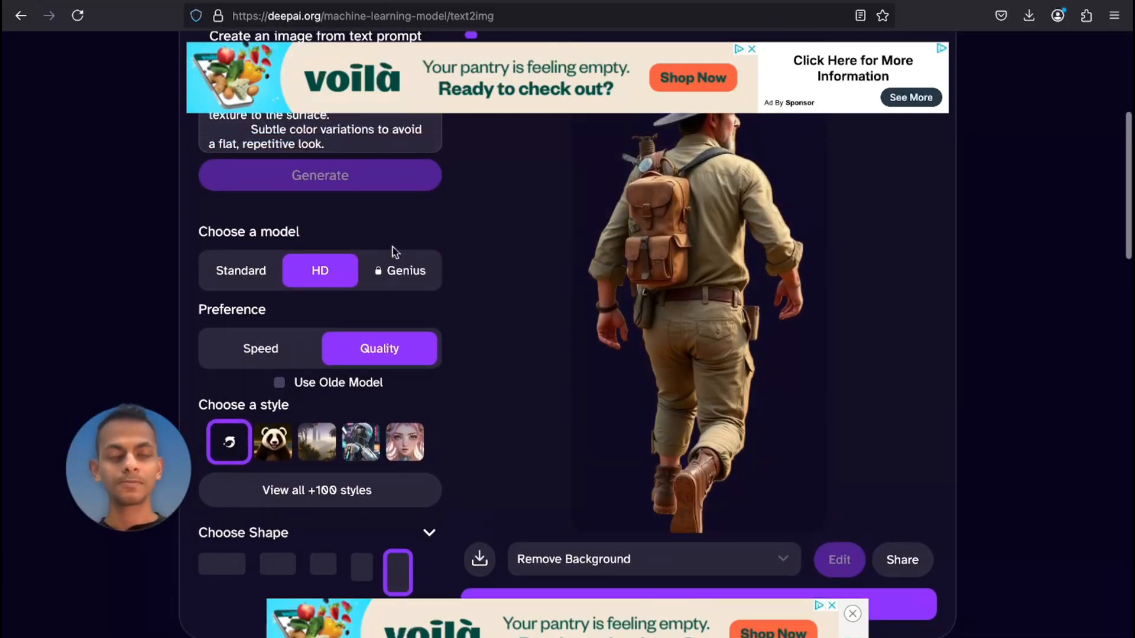
{"action": "scroll", "scroll_direction": "down", "scroll_amount": 3}
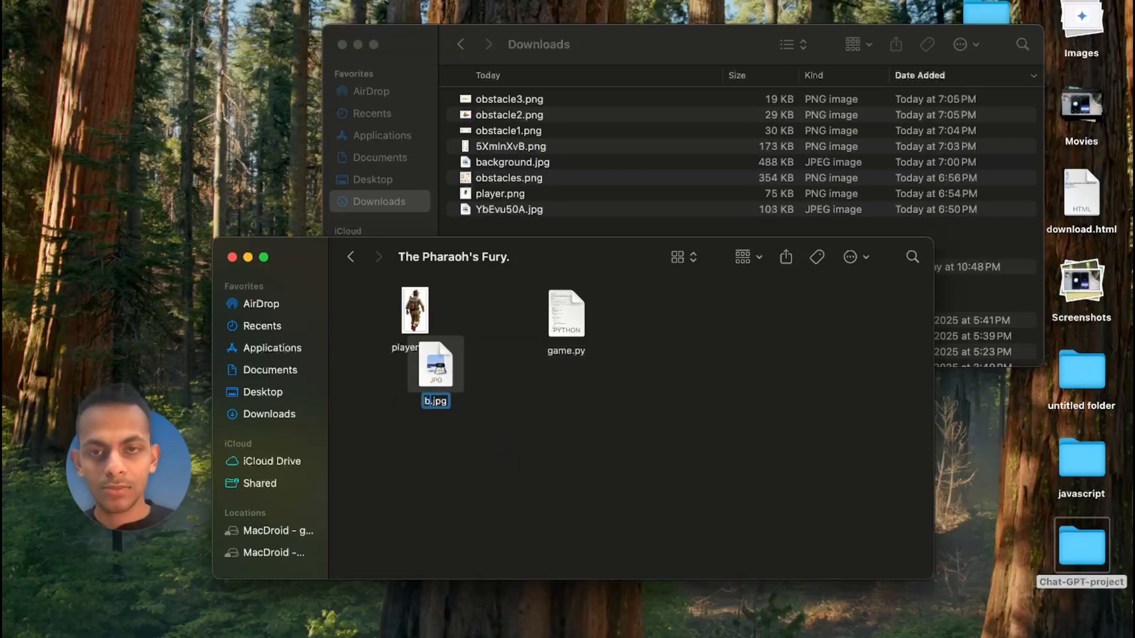
- Rename the downloaded b.jpg in the project folder to ground.jpg
{"action": "key", "text": "Backspace"}
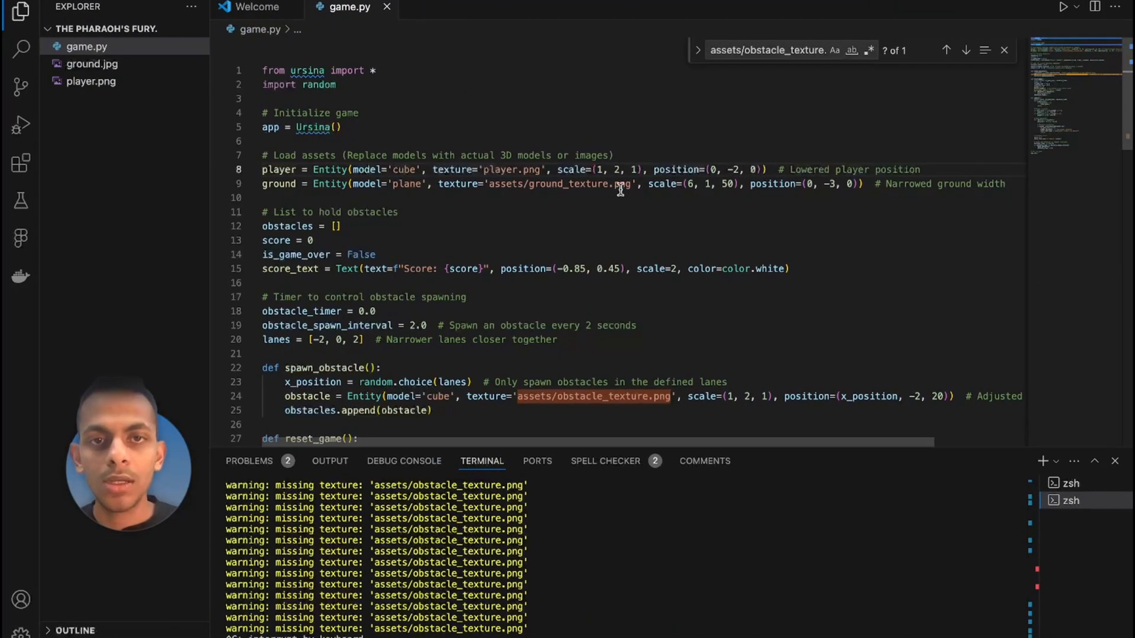
- Replace the ground entity's assets/ground_texture.png path on line 9 with ground.png
{"action": "double_click", "coordinate": [521, 185]}
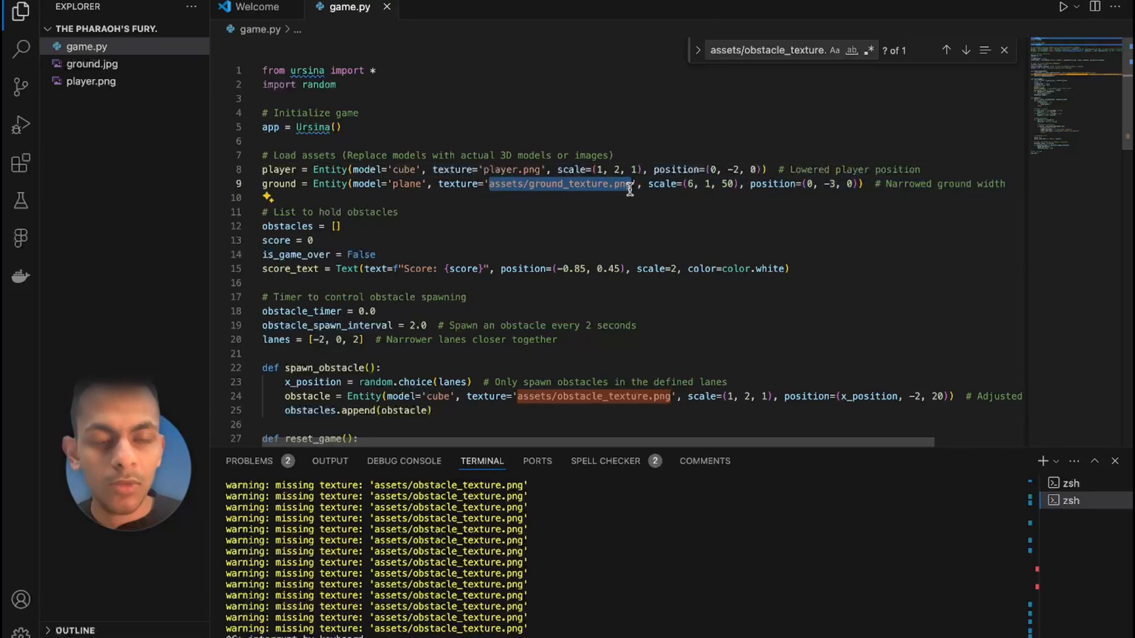
{"action": "type", "text": "grou"}
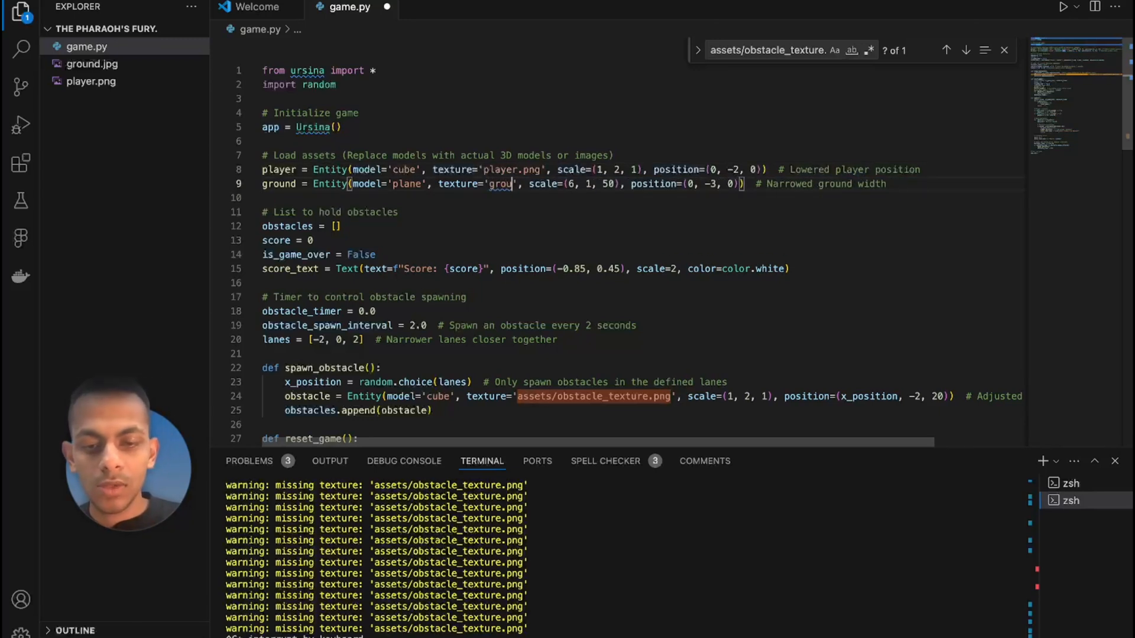
{"action": "type", "text": "ground.pn"}
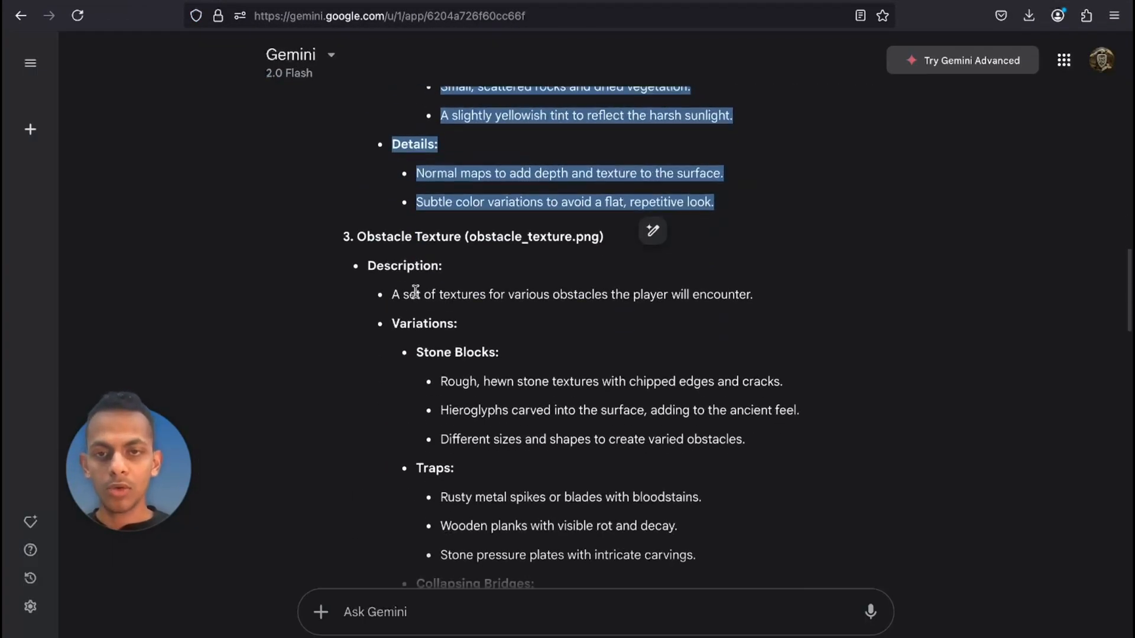
- Generate the carved stone-block obstacle texture from Gemini's description and download it
{"action": "scroll", "scroll_direction": "down", "scroll_amount": 3}
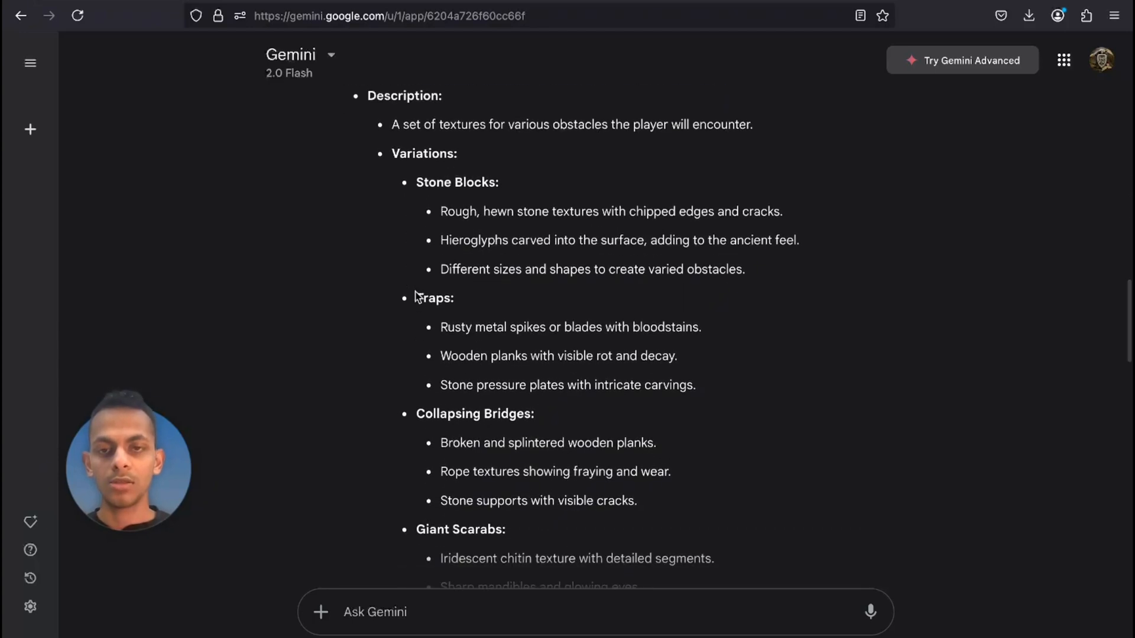
{"action": "scroll", "scroll_direction": "down", "scroll_amount": 3}
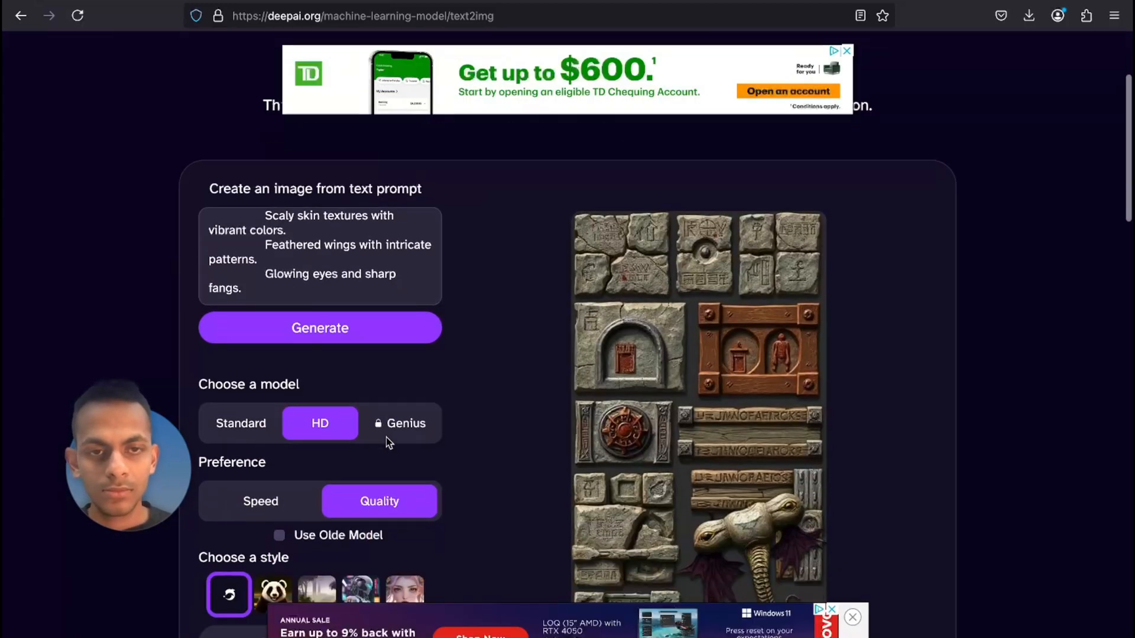
{"action": "scroll", "scroll_direction": "down", "scroll_amount": 3}
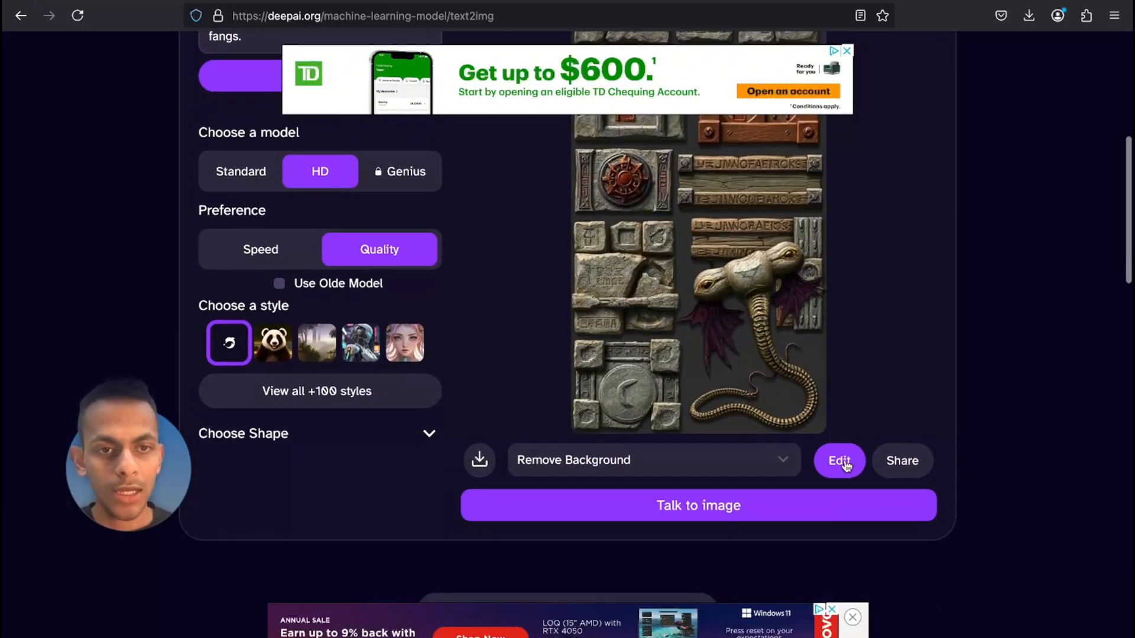
{"action": "left_click", "coordinate": [1029, 16]}
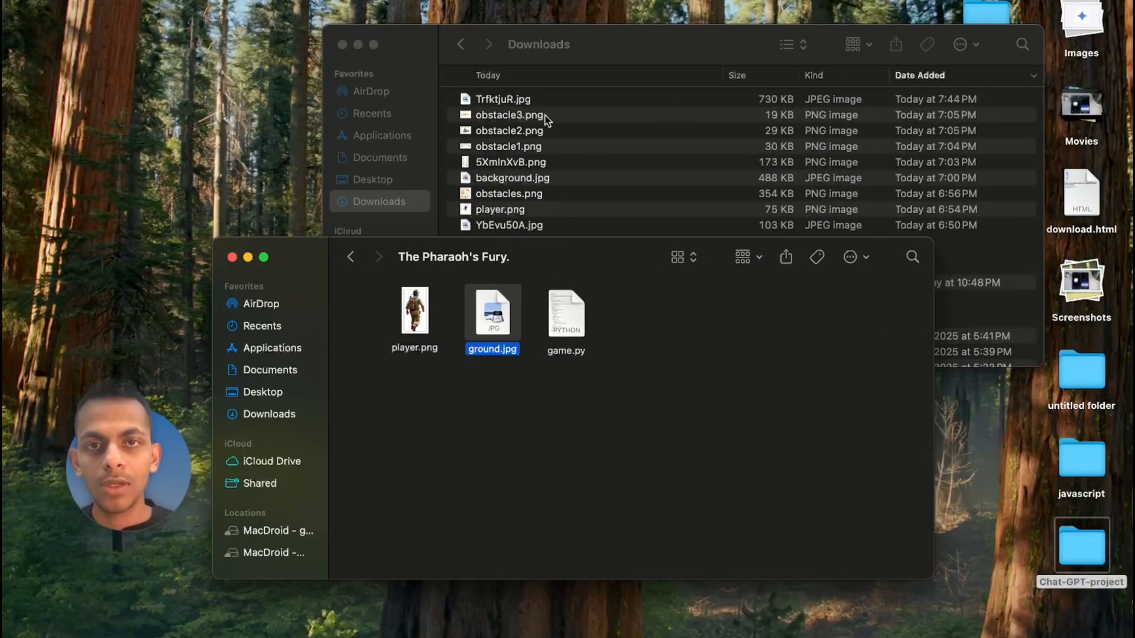
- Move the downloaded TrfktjuR.jpg into the project folder as obstacle.jpg
{"action": "right_click", "coordinate": [501, 100]}
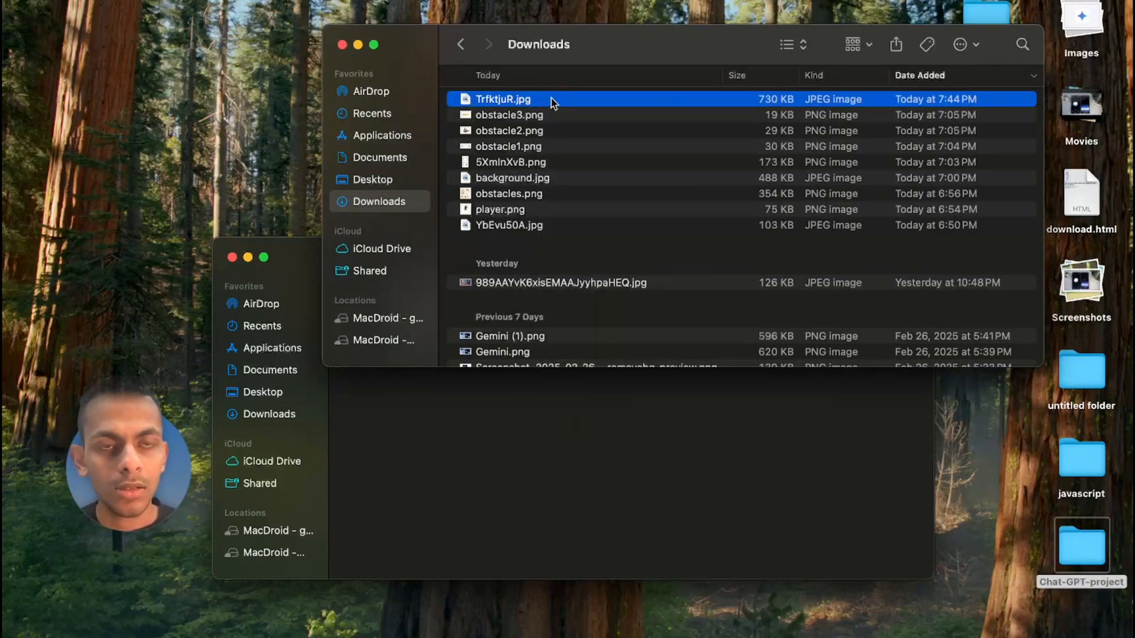
{"action": "left_click", "coordinate": [508, 225]}
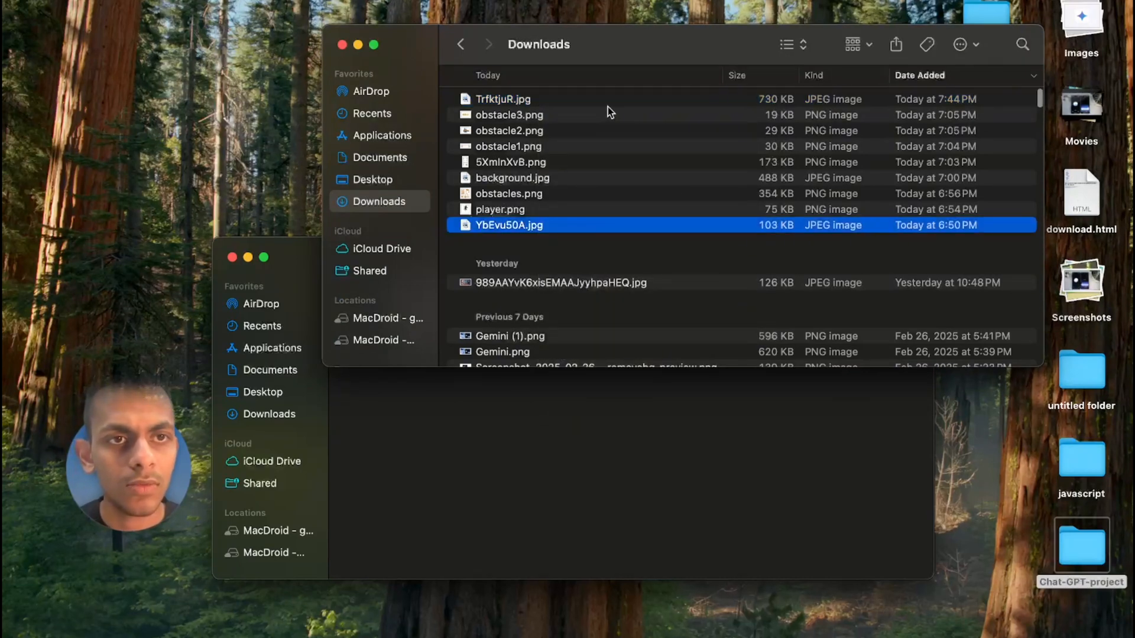
{"action": "right_click", "coordinate": [503, 100]}
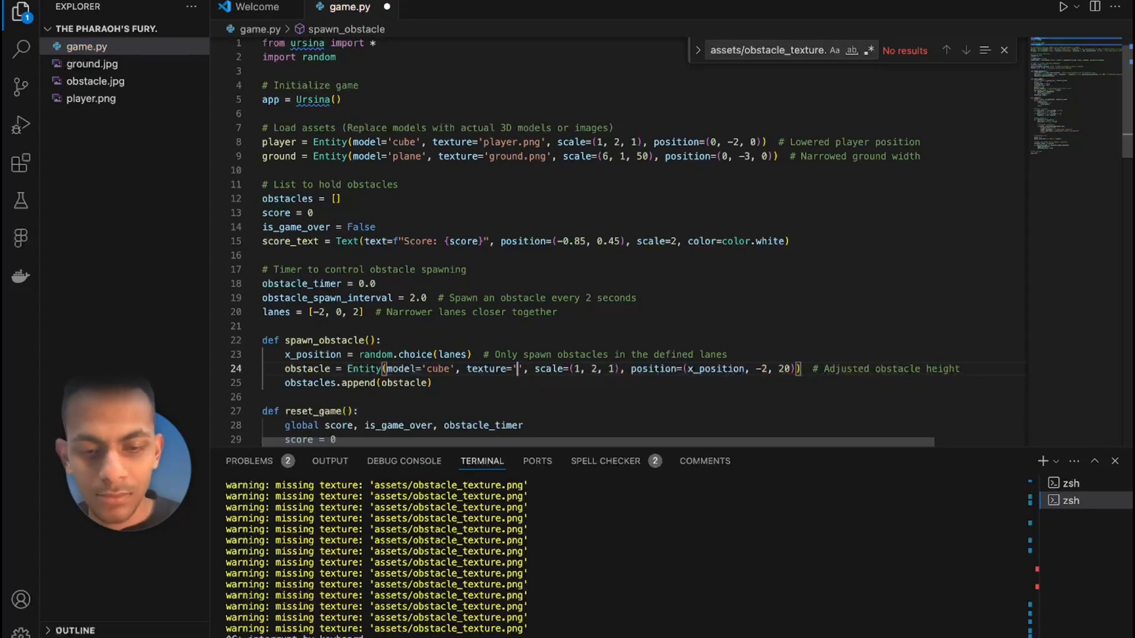
- Replace the obstacle texture path on line 24 with the obstacle image file name
{"action": "type", "text": "obstacle"}
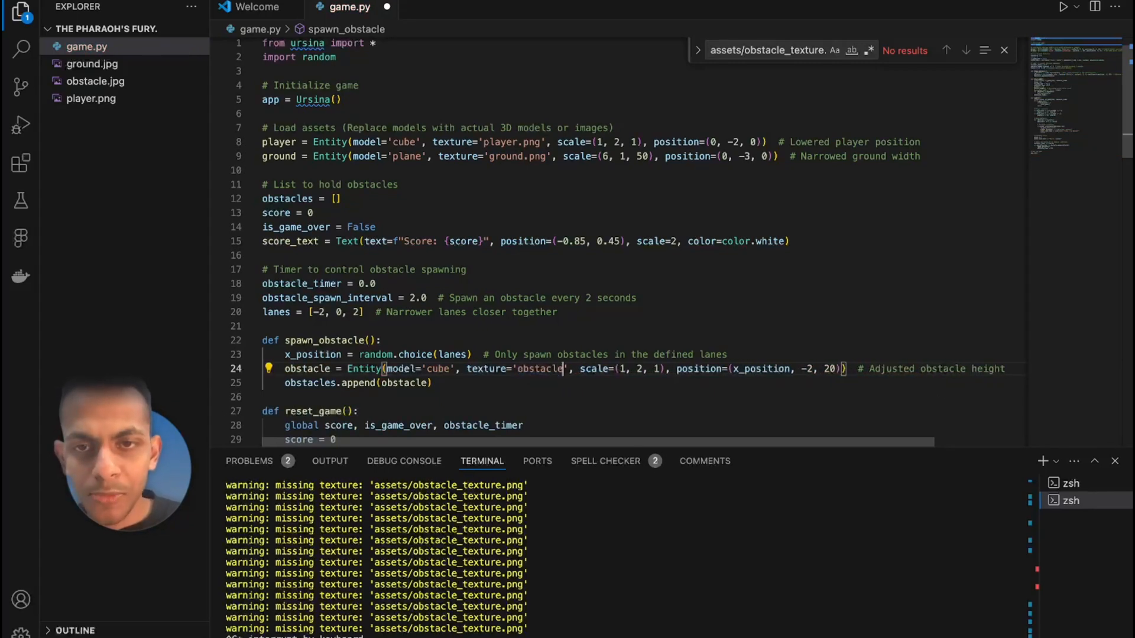
{"action": "type", "text": ".png"}
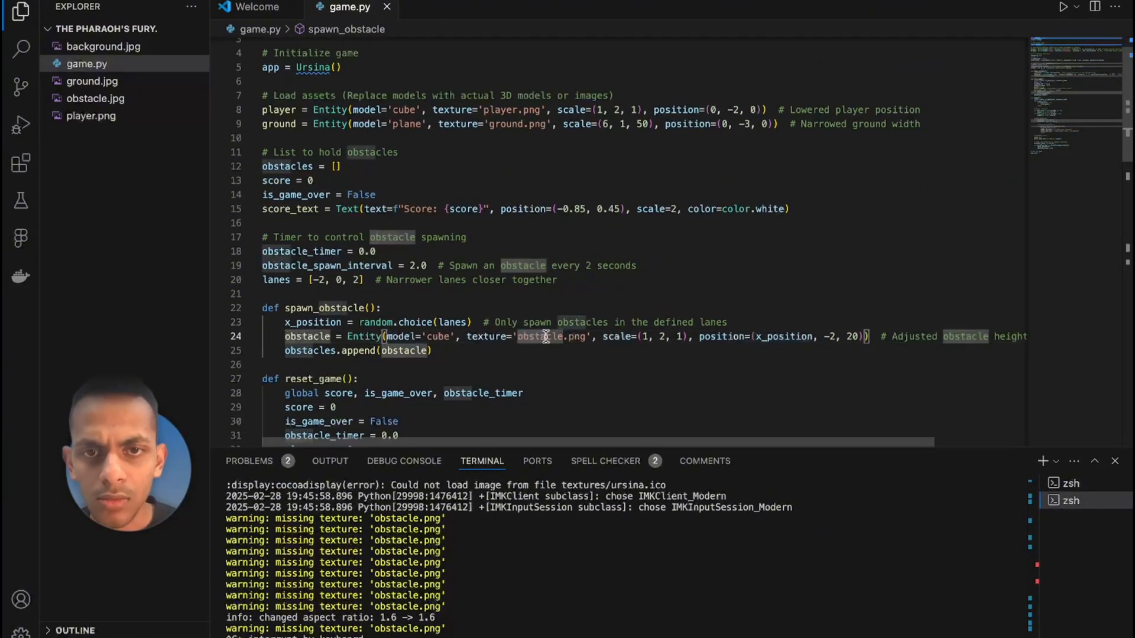
{"action": "type", "text": "obstacl"}
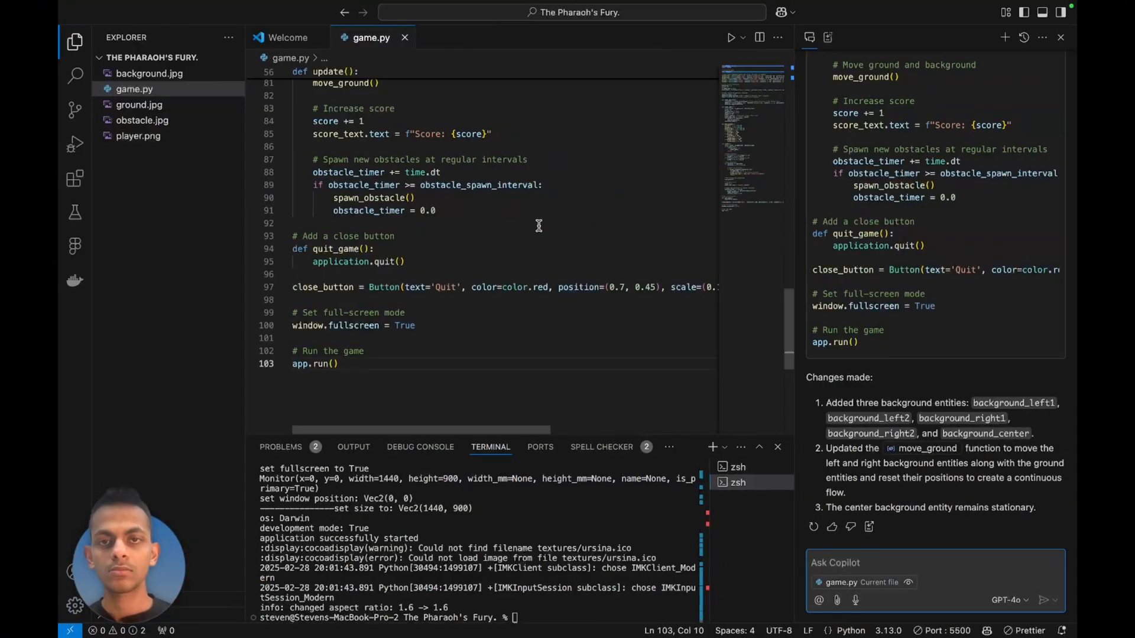
- Apply Copilot's background and pillar code to game.py and run it with the temple backdrop
{"action": "left_click", "coordinate": [730, 36]}
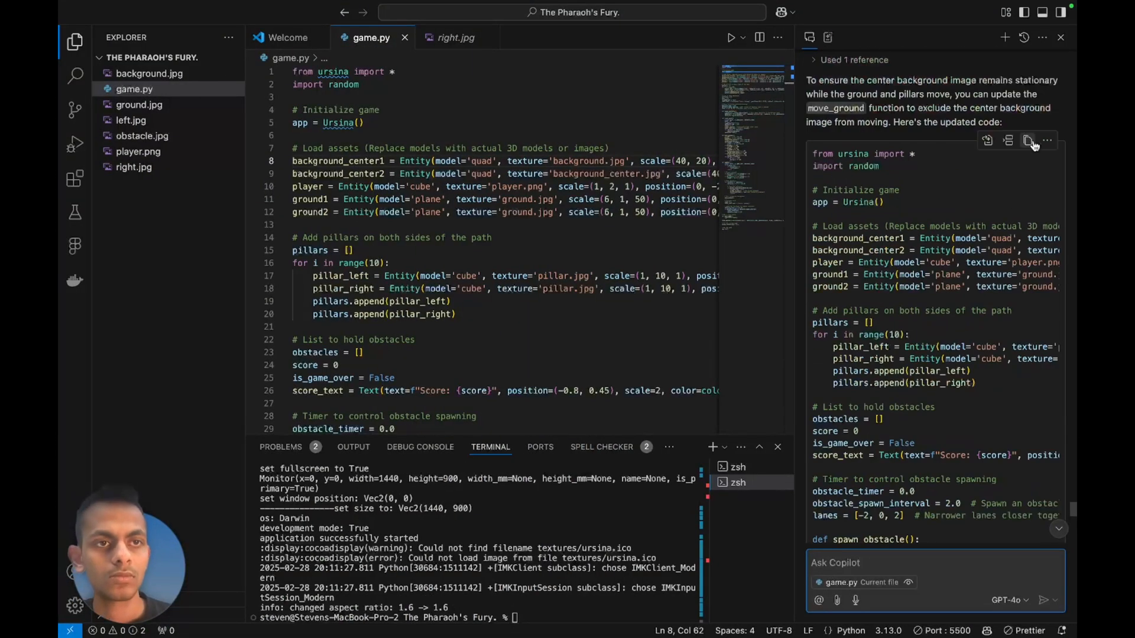
{"action": "left_click", "coordinate": [729, 36]}
{"action": "type", "text": "the side"}
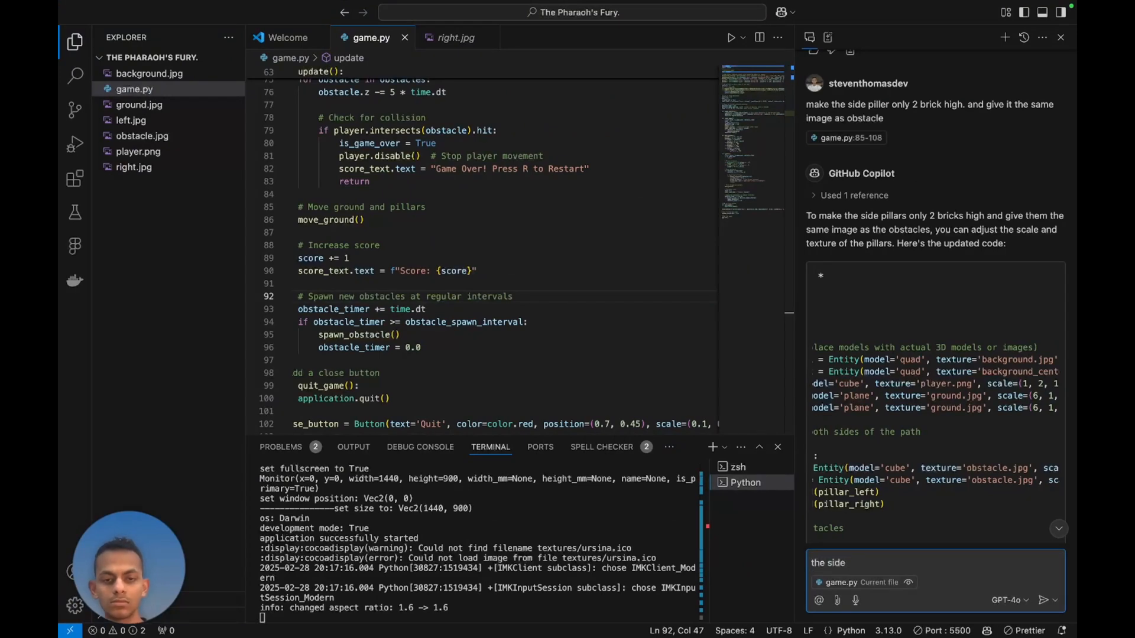
{"action": "left_click", "coordinate": [730, 37]}
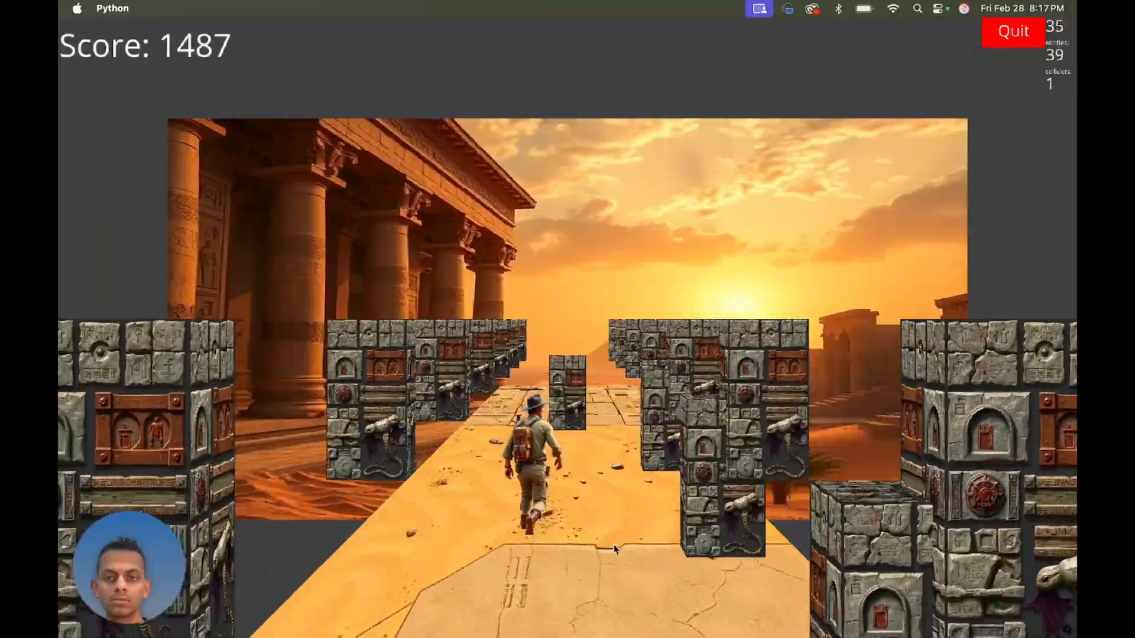